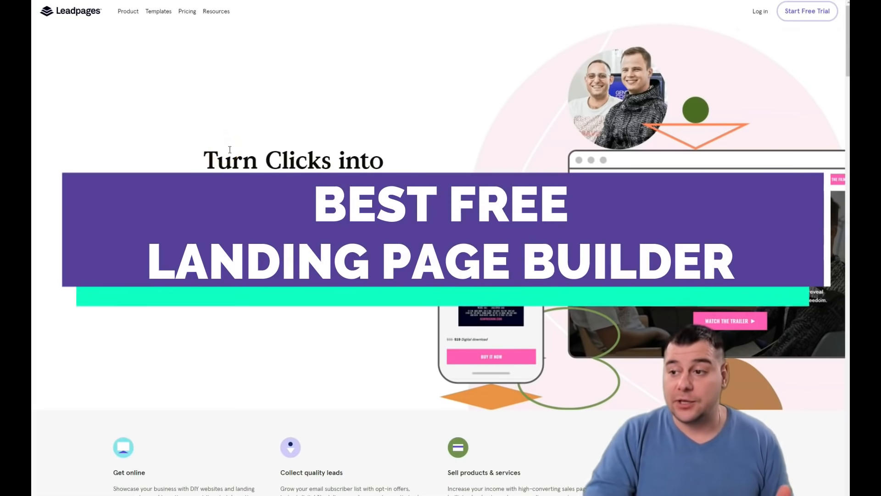
Scroll down through the Leadpages landing page templates gallery
scroll(down, 3)
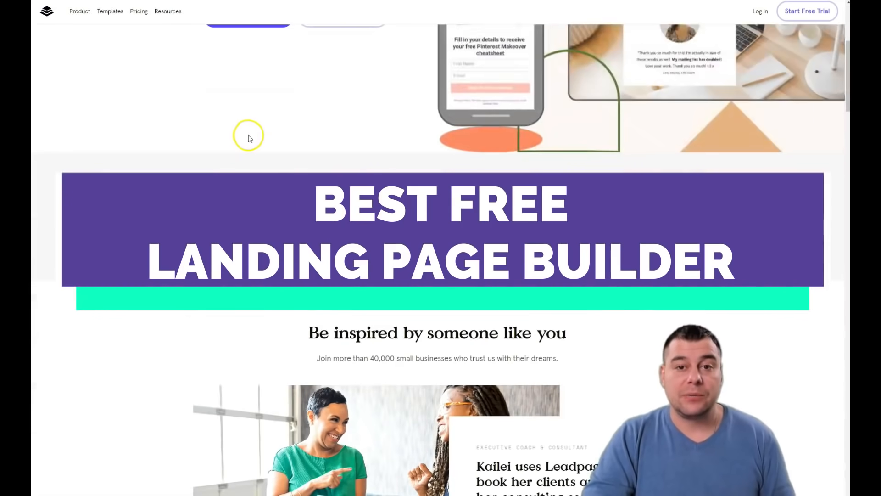
scroll(down, 3)
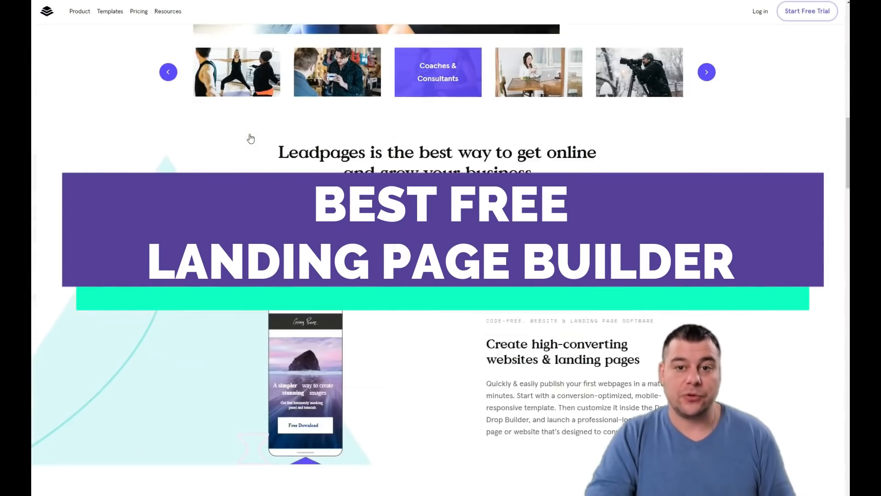
scroll(down, 3)
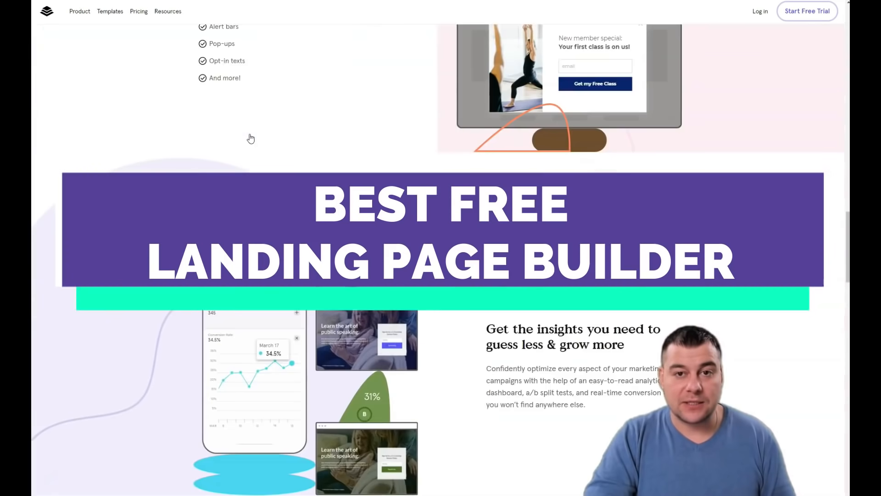
scroll(down, 3)
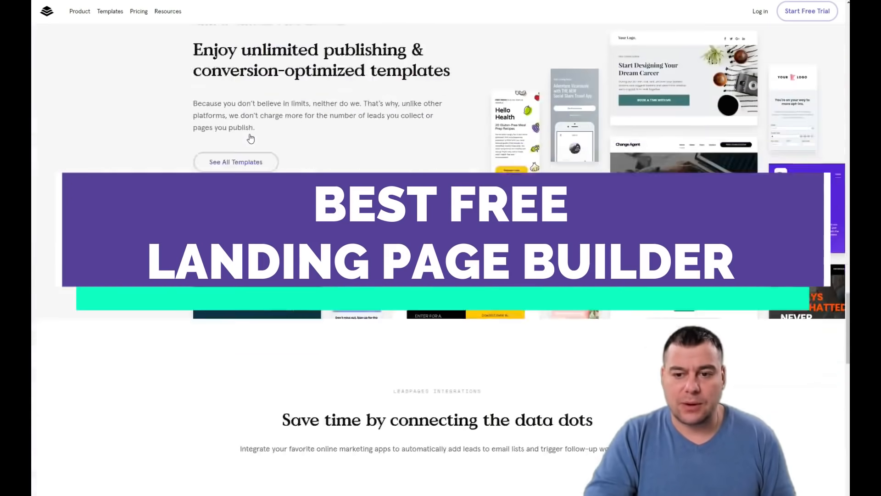
scroll(down, 3)
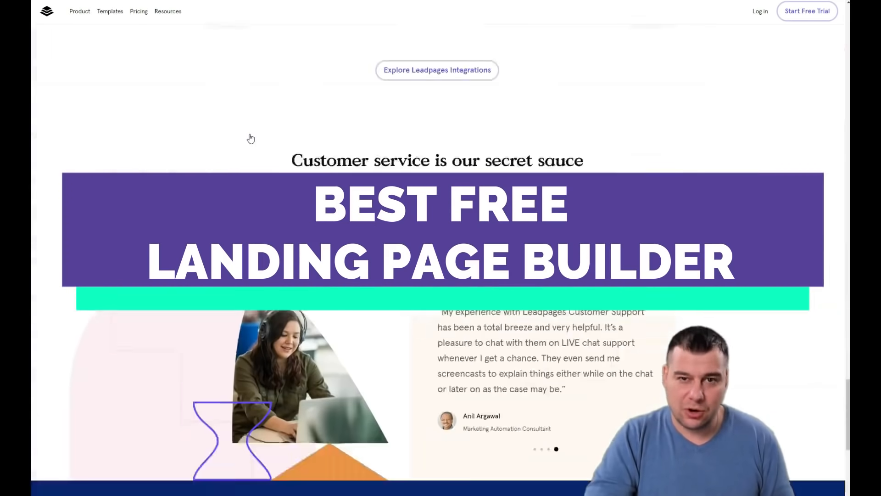
scroll(down, 3)
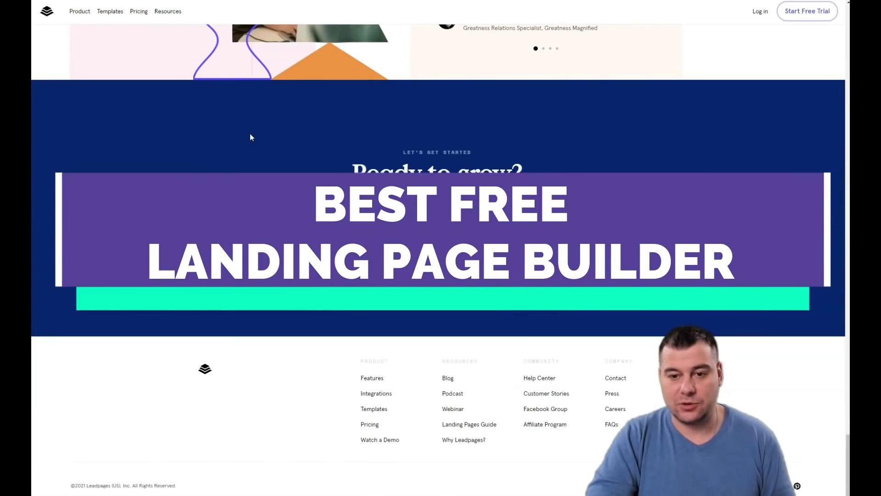
scroll(up, 3)
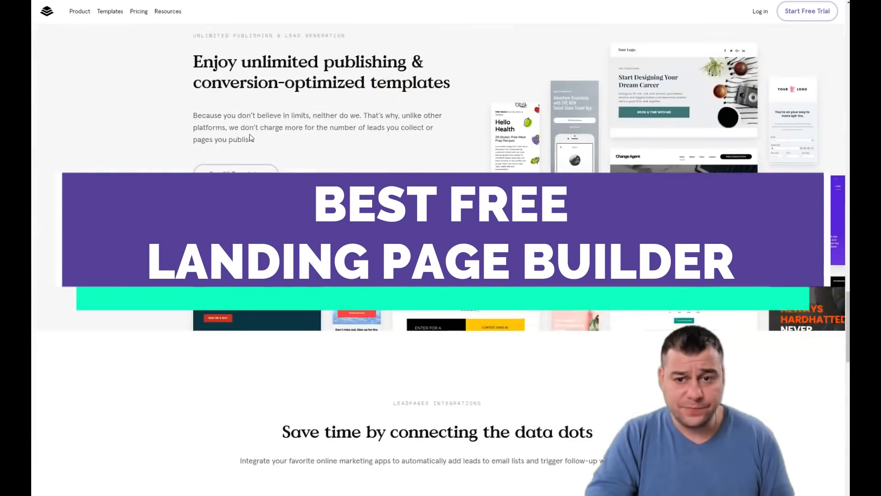
scroll(down, 3)
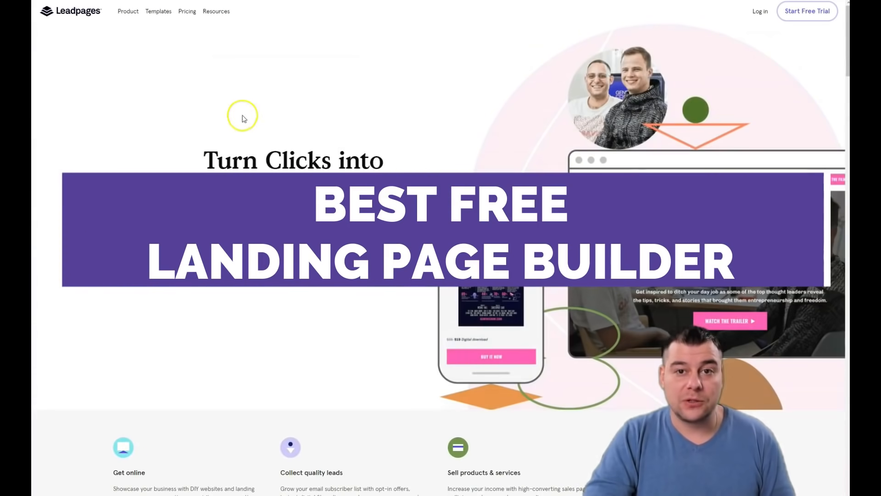
mouse_move(160, 94)
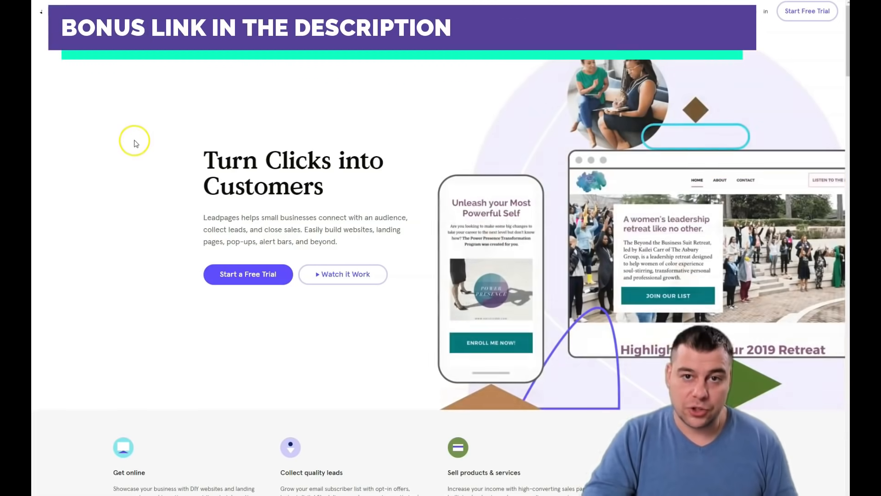
mouse_move(143, 144)
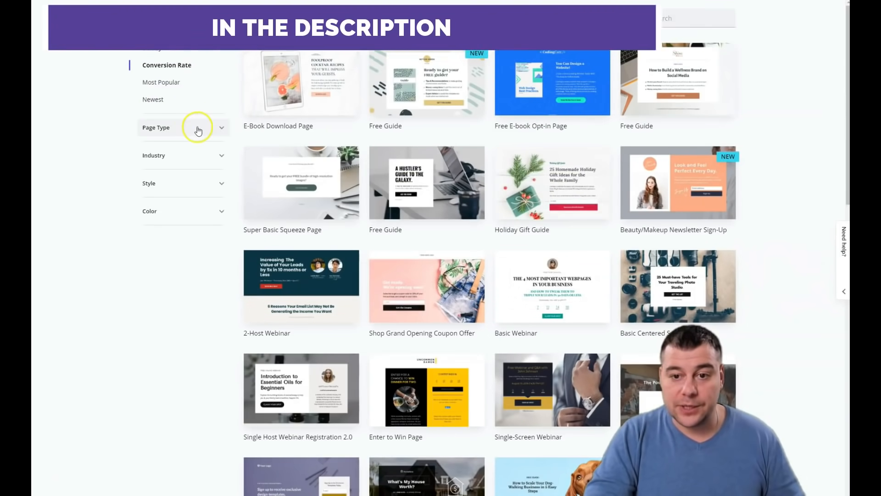
click(199, 129)
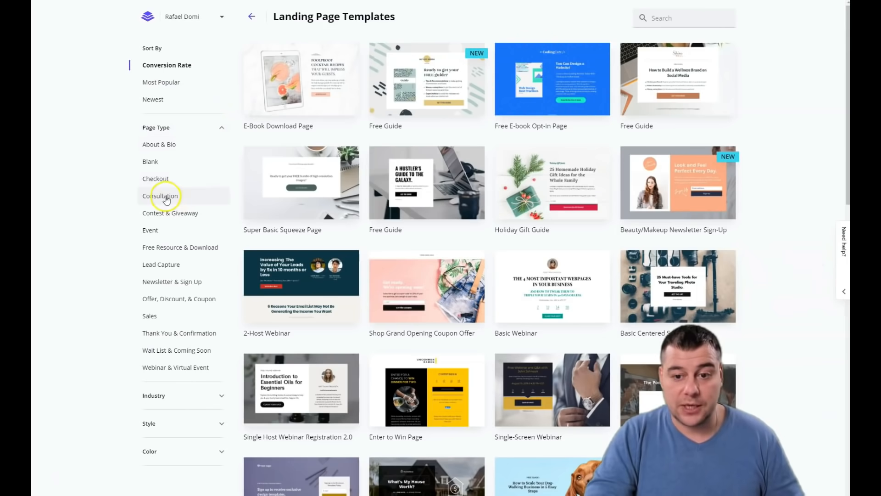
mouse_move(172, 250)
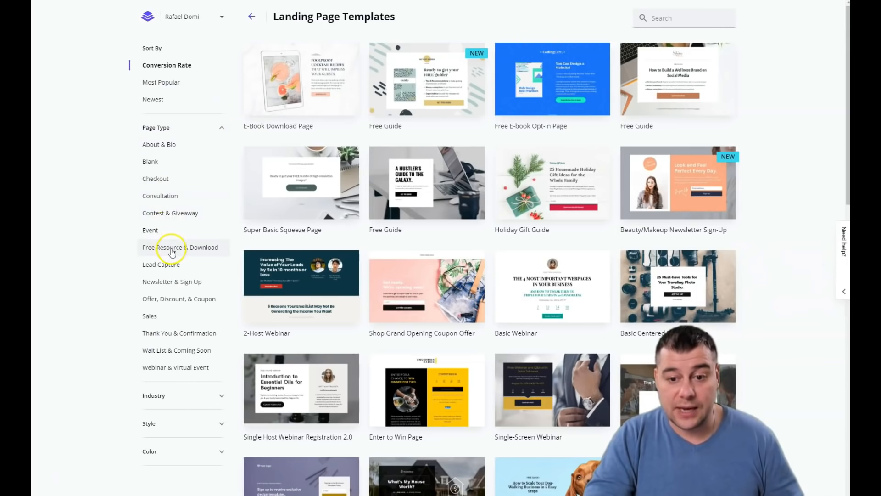
mouse_move(185, 285)
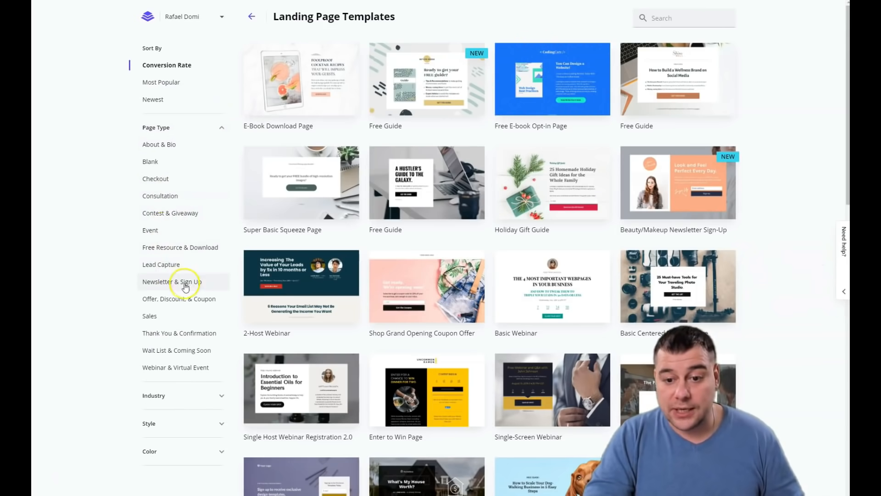
mouse_move(171, 350)
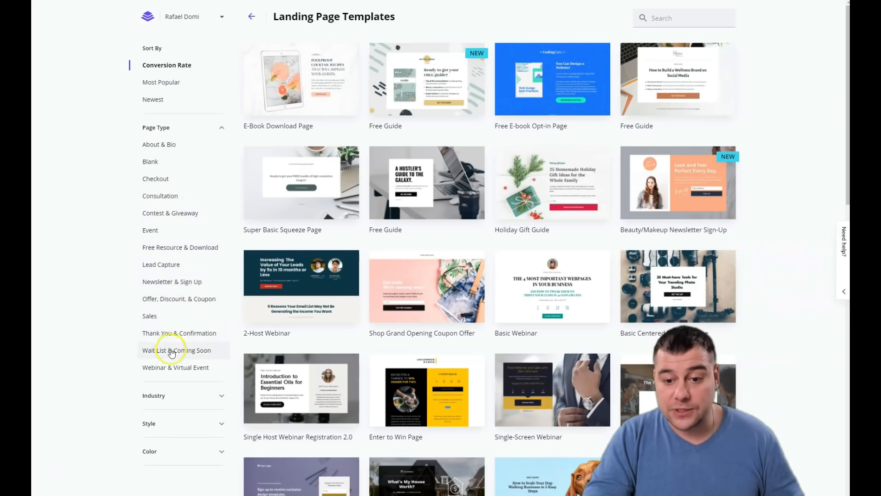
click(156, 127)
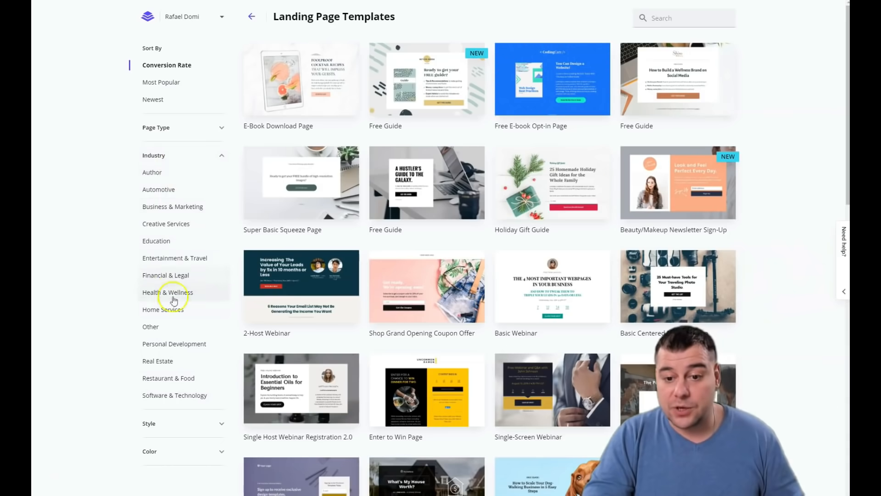
mouse_move(164, 209)
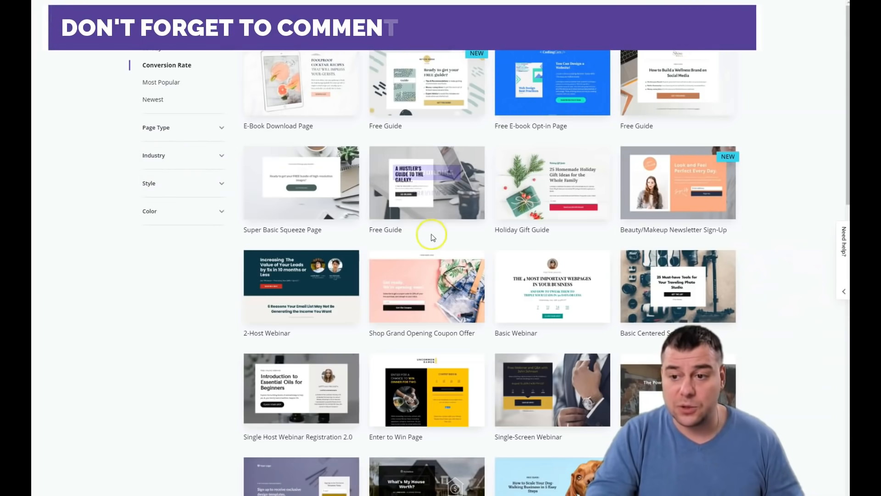
mouse_move(318, 207)
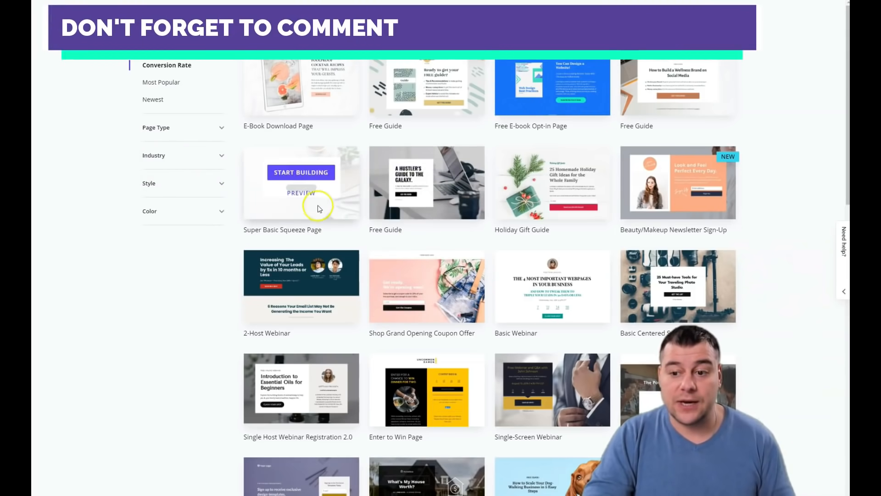
mouse_move(412, 219)
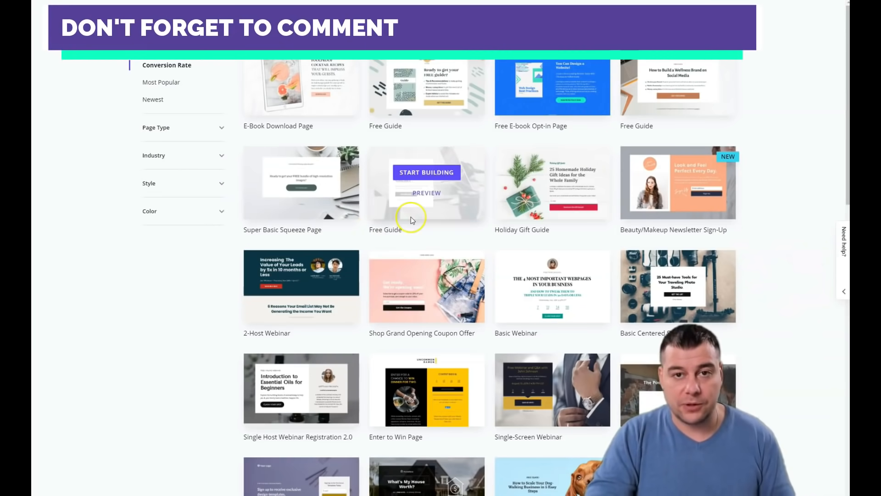
Scroll the gallery down to Site Coming Soon and start building from it
scroll(down, 3)
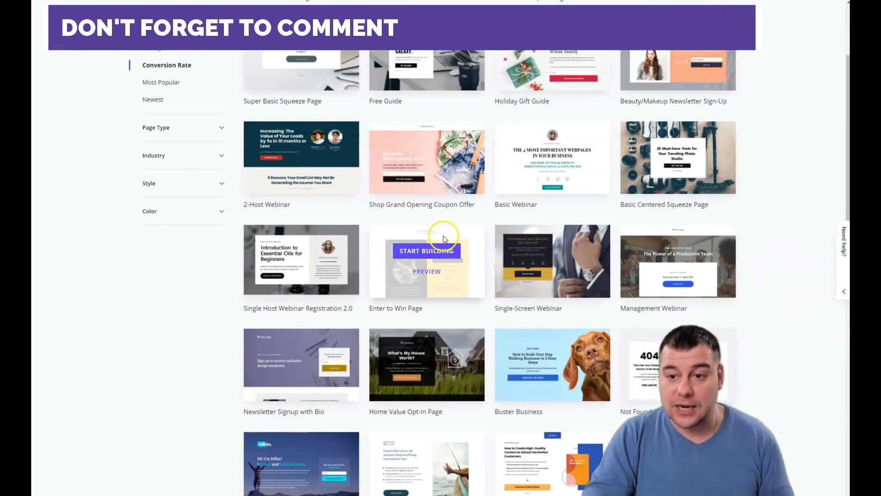
scroll(down, 3)
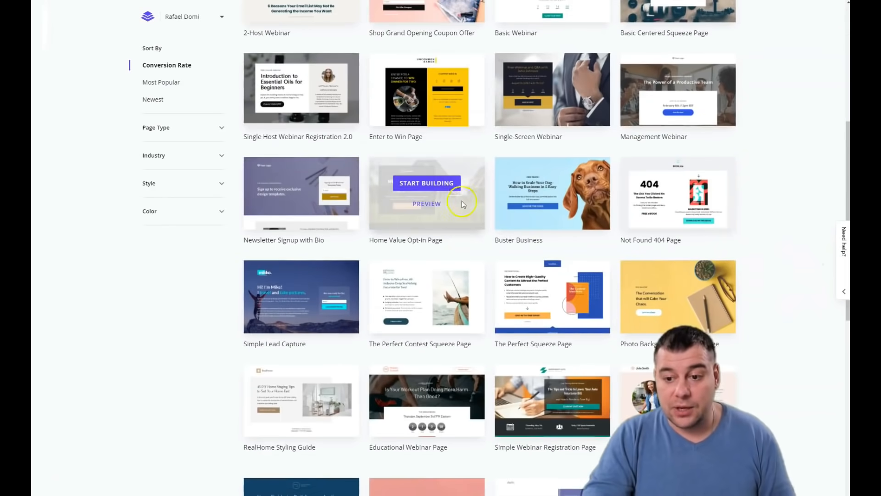
mouse_move(564, 188)
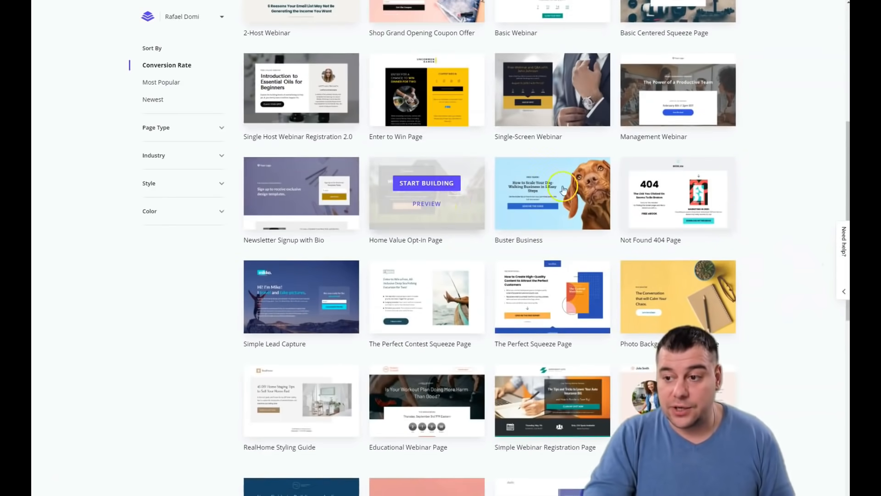
mouse_move(456, 183)
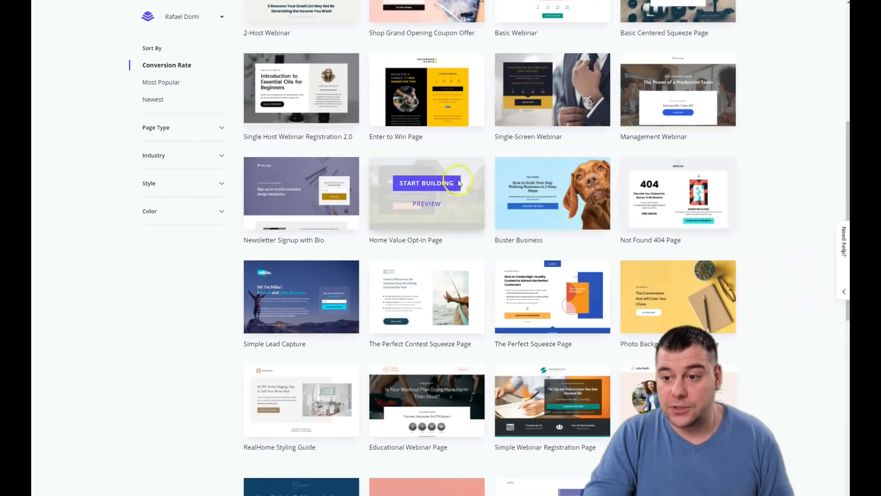
scroll(down, 3)
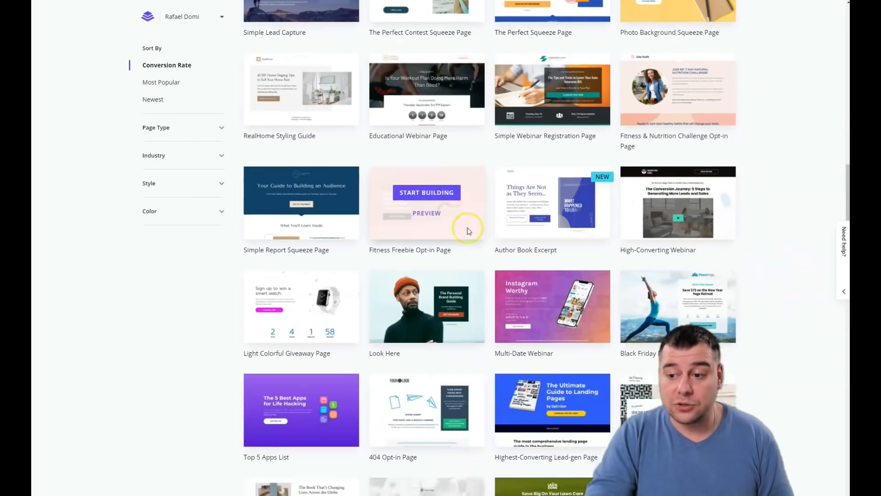
scroll(down, 3)
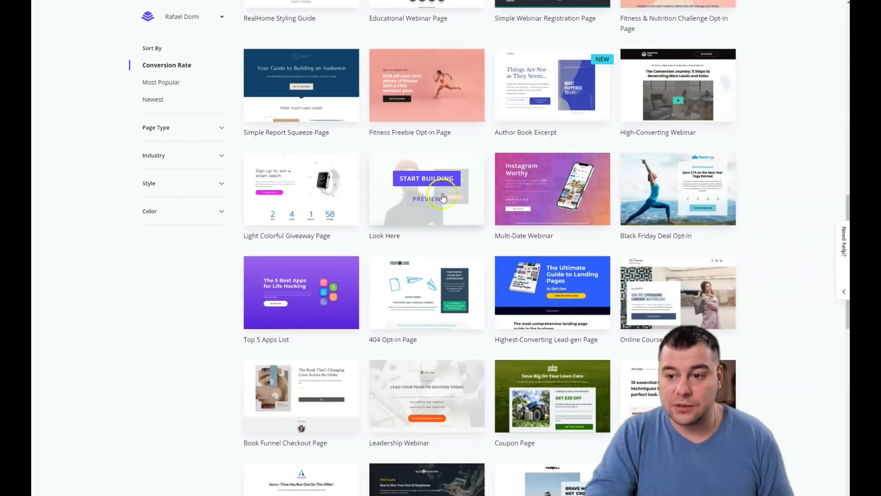
scroll(down, 3)
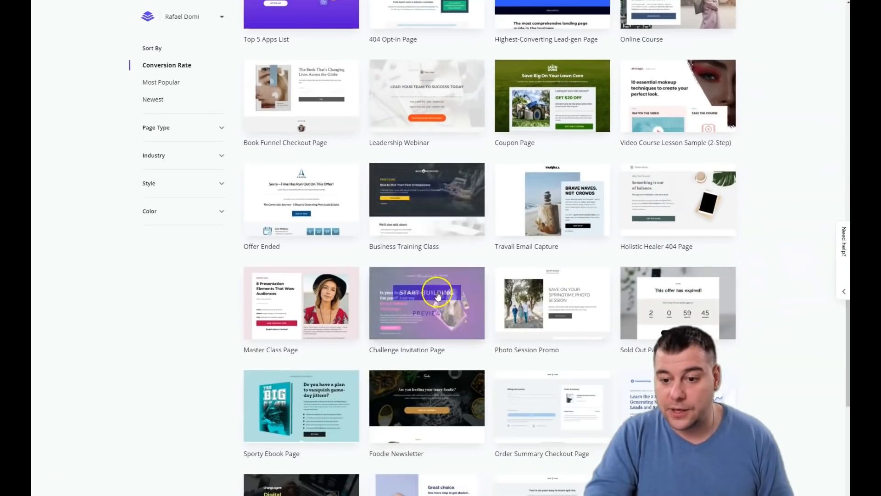
scroll(down, 3)
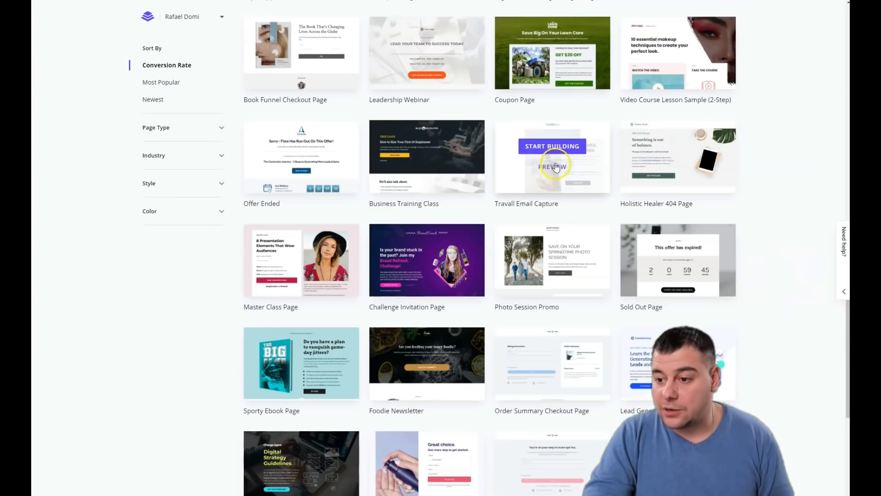
scroll(down, 3)
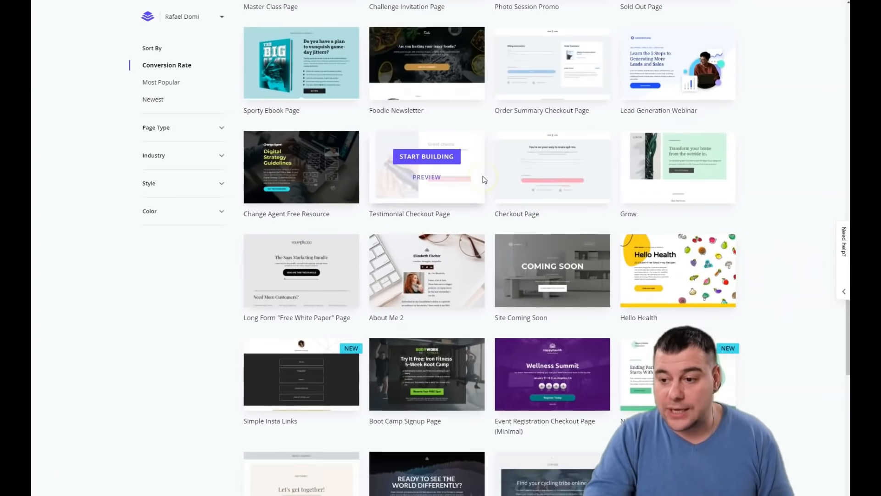
scroll(down, 3)
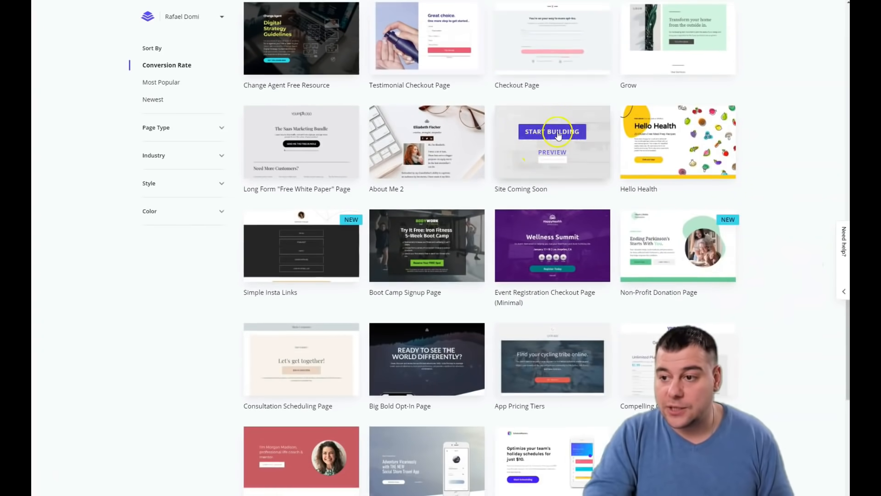
click(552, 132)
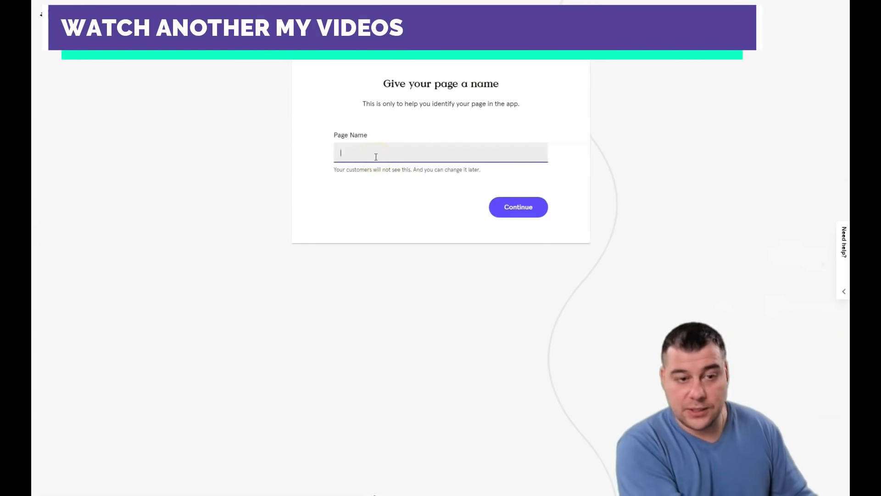
Enter 'Rea' as the new page's name and confirm it
text(Rea)
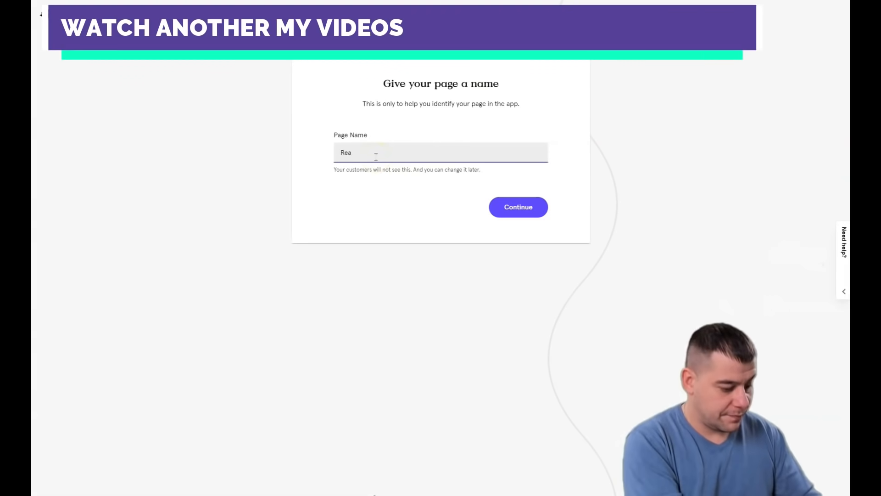
click(518, 207)
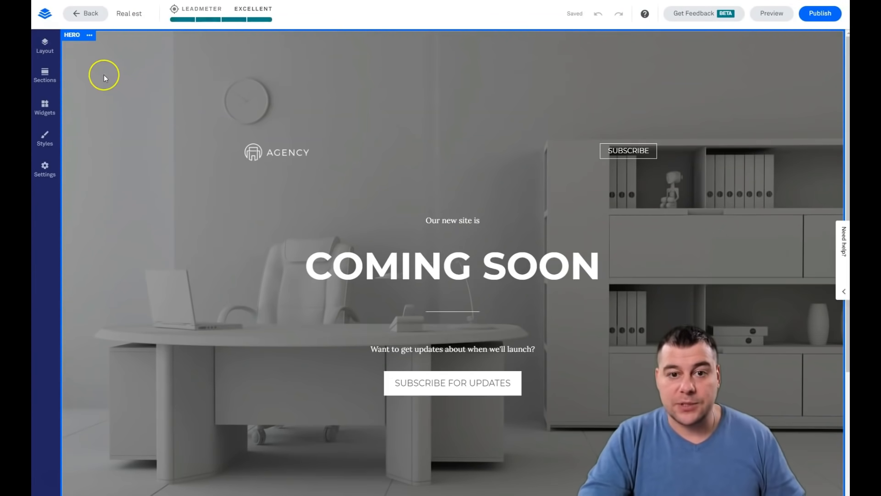
mouse_move(425, 441)
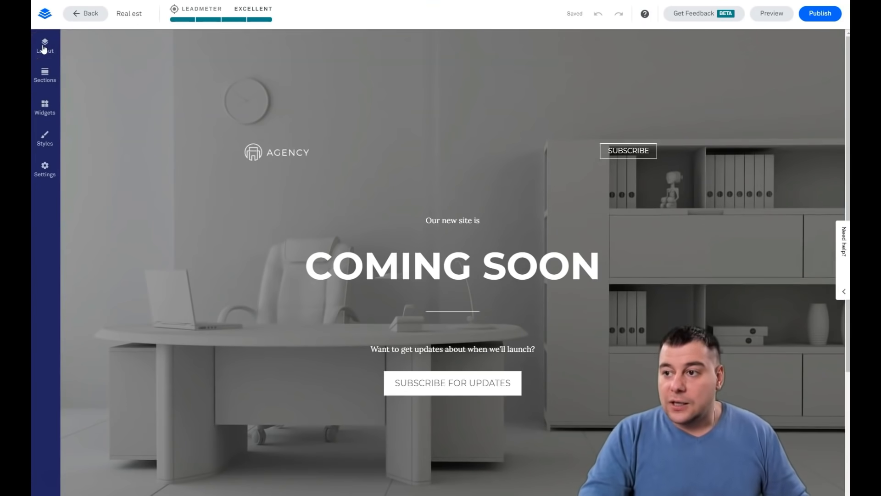
Open the Layout panel showing the Hero and Footer sections
click(44, 48)
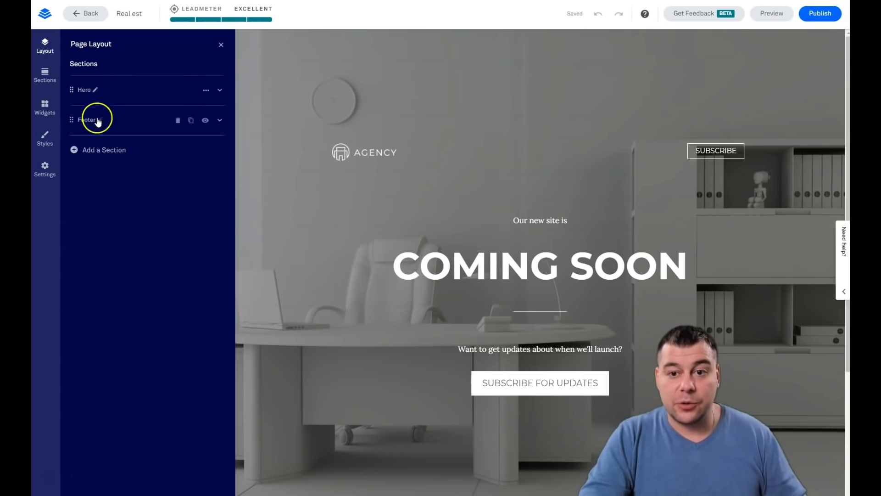
mouse_move(67, 95)
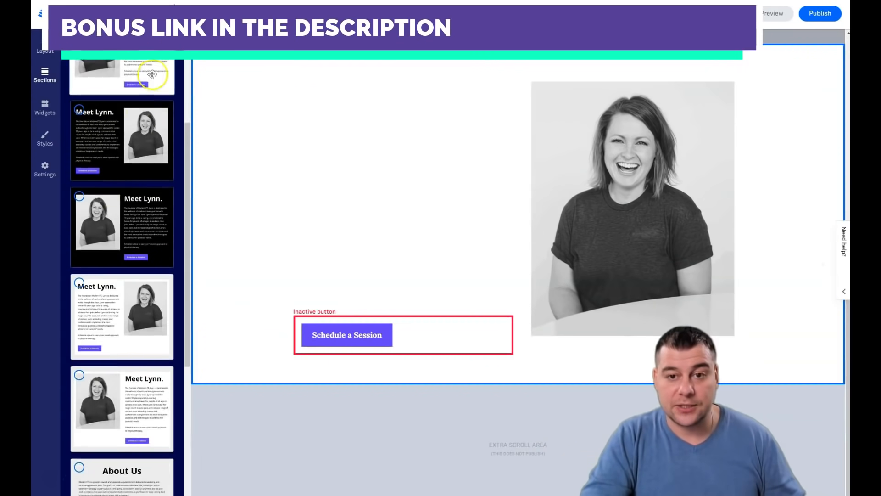
Switch the section type to Blank and add a two-column blank section below the footer
click(163, 80)
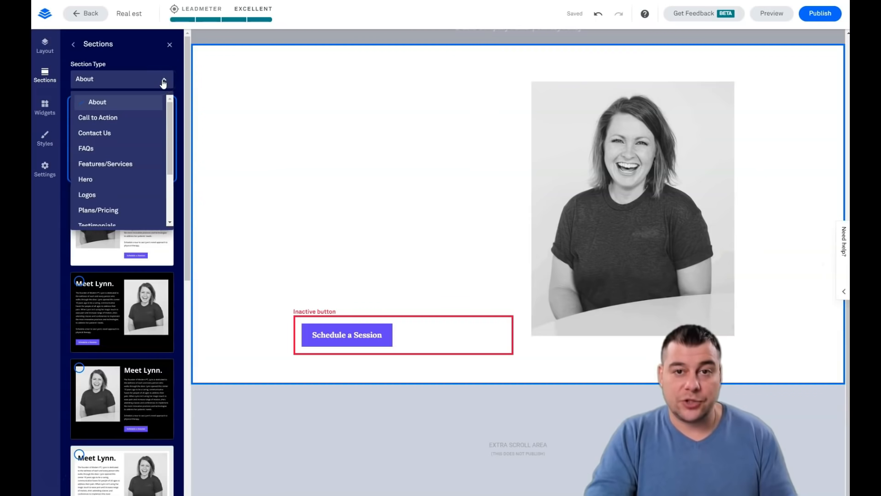
scroll(down, 3)
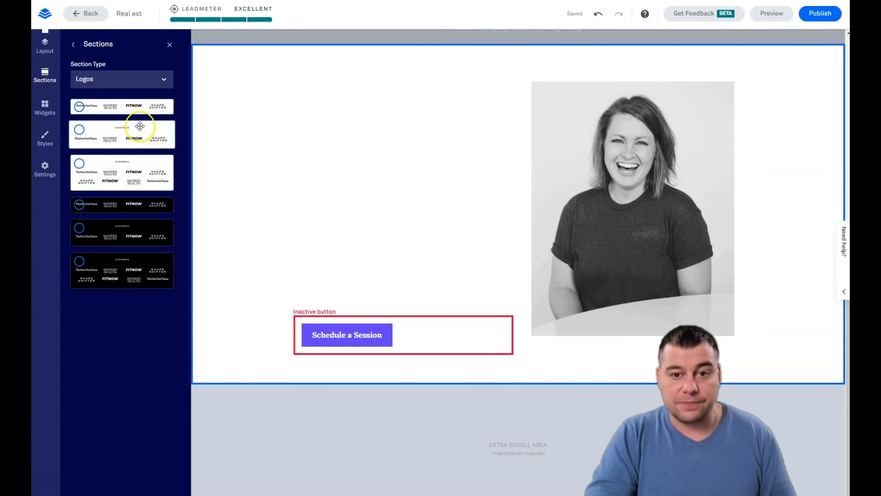
click(122, 78)
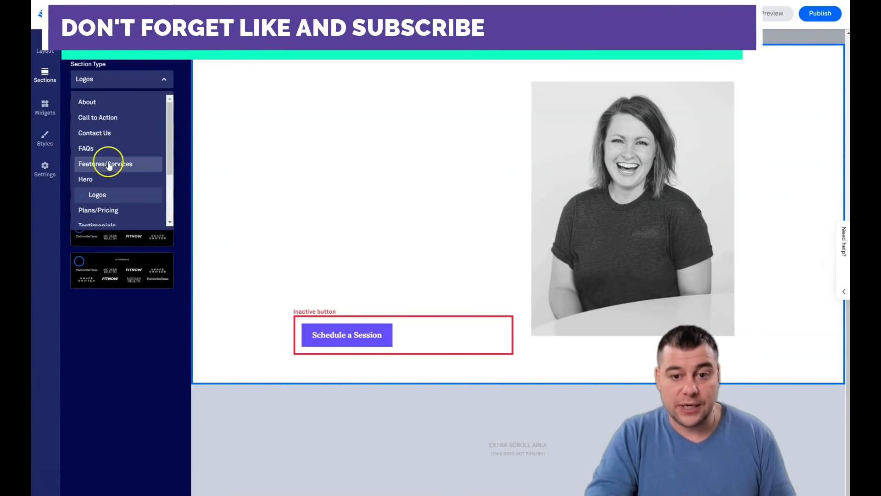
click(108, 164)
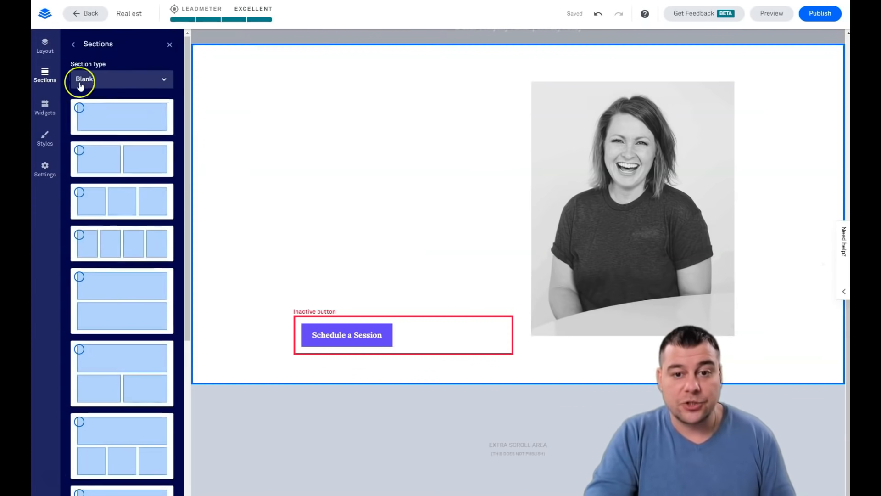
scroll(down, 3)
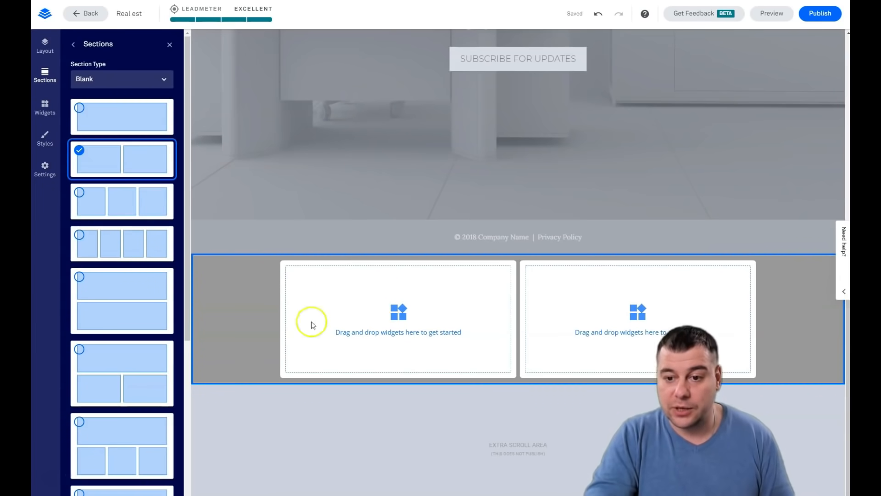
click(169, 44)
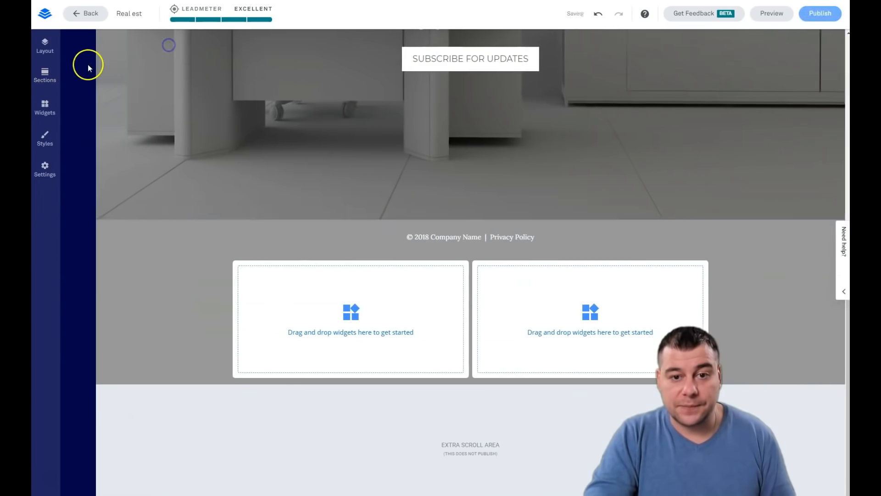
click(264, 316)
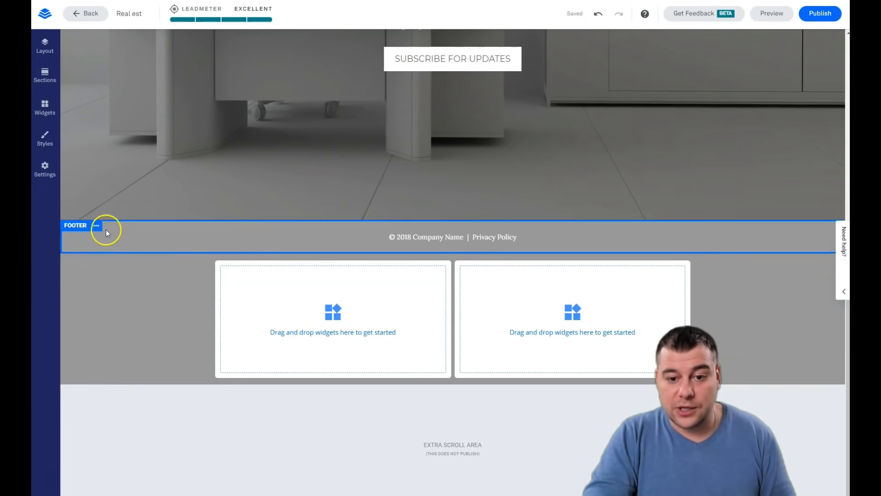
Drag Blank 1 above Footer in Layout, giving the order Hero, Blank 1, Footer
click(44, 75)
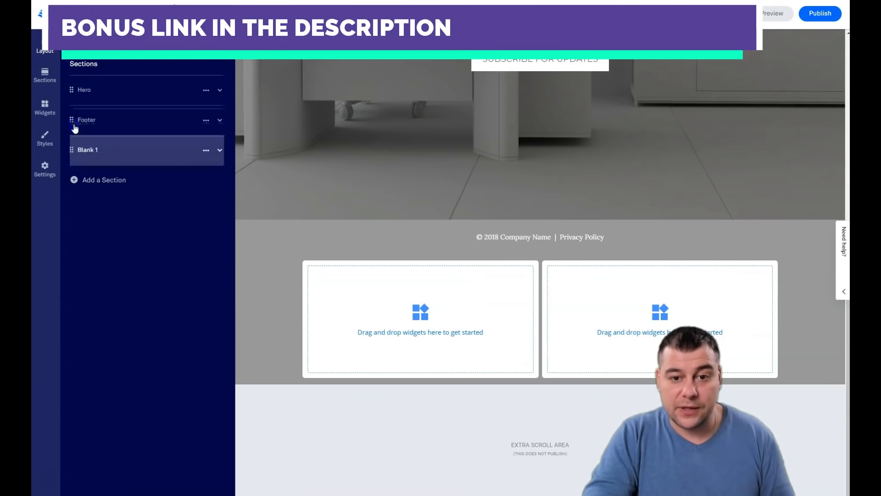
drag(84, 119, 85, 150)
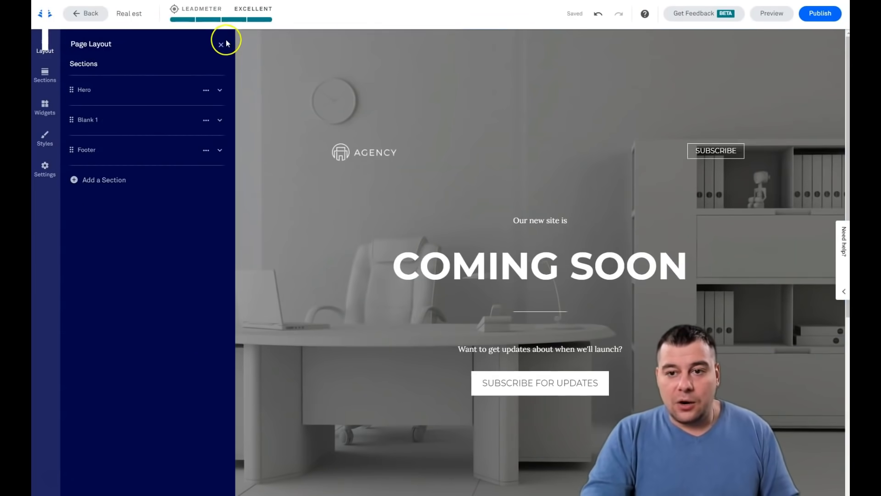
click(220, 44)
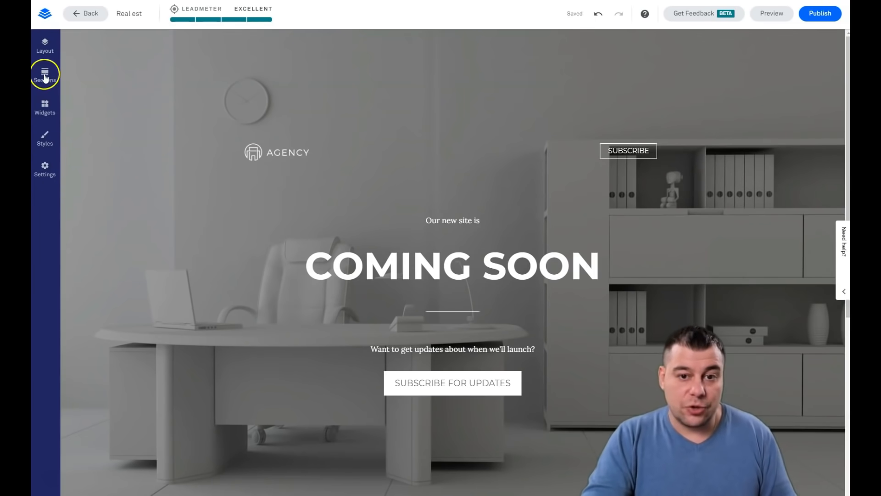
Open Widgets, collapse to basic widgets, and select the hero and its divider line
click(45, 108)
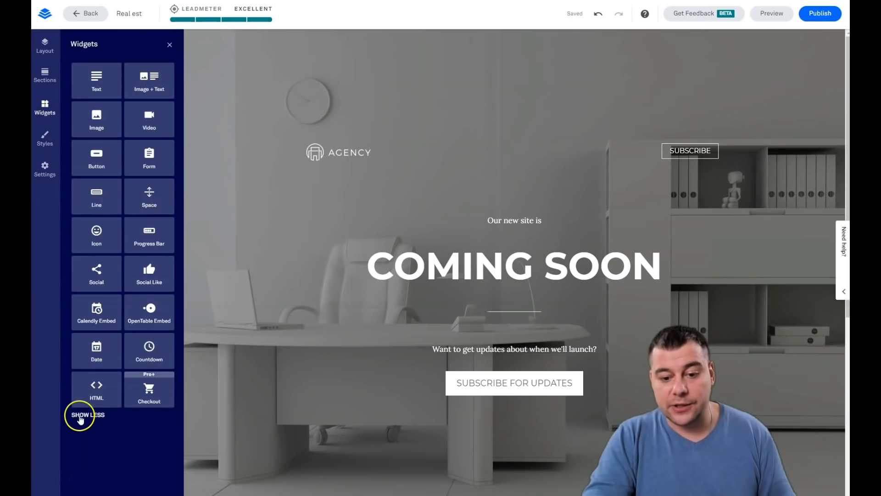
click(88, 414)
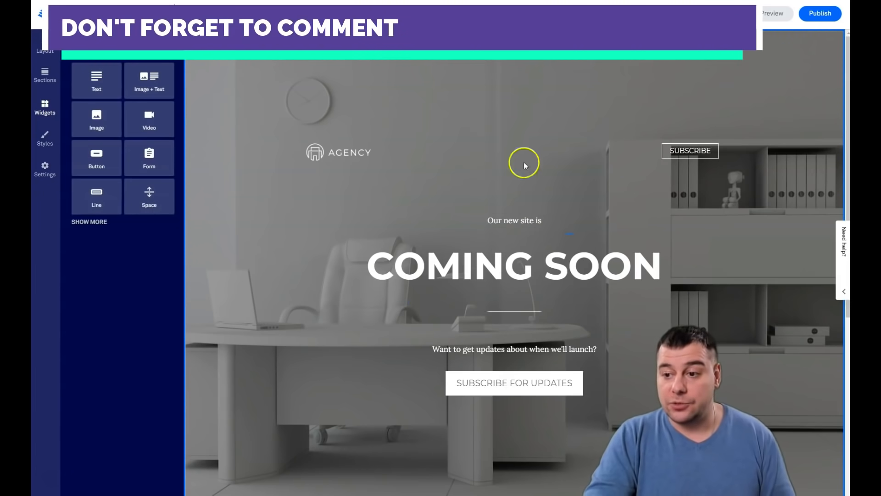
click(339, 152)
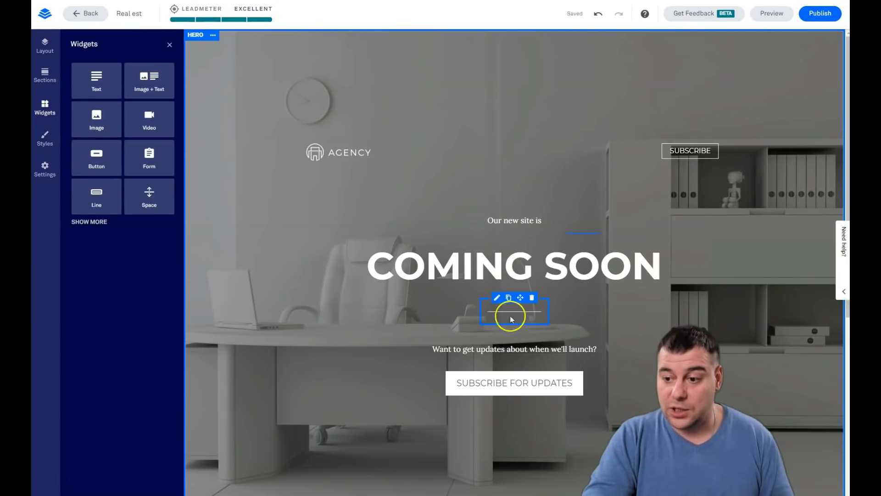
click(513, 382)
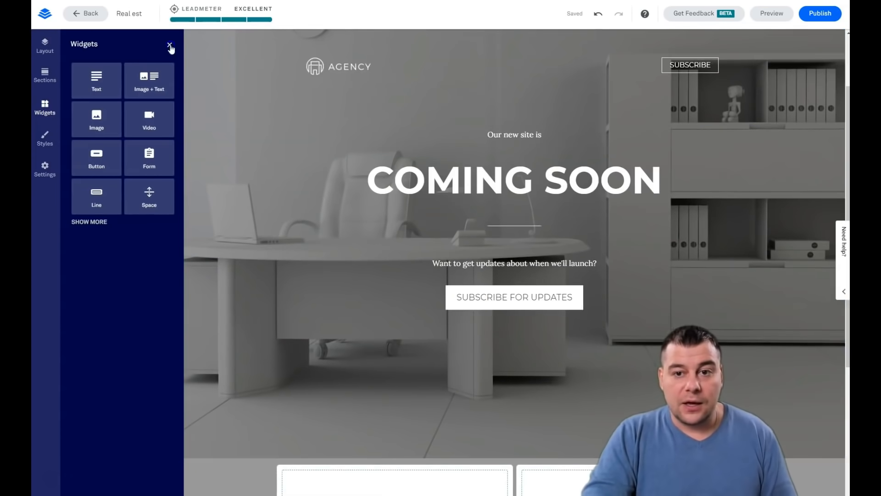
Expand the Hero section in Layout to view its Header and Body, then close it
click(44, 49)
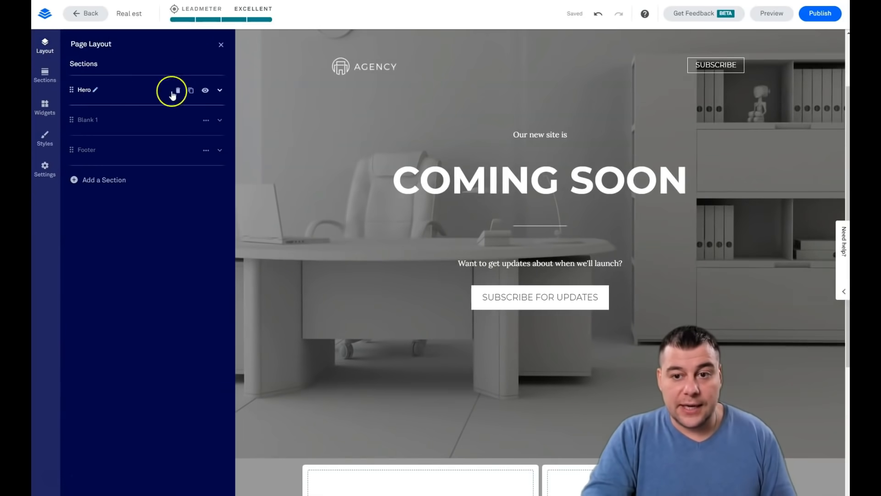
click(221, 90)
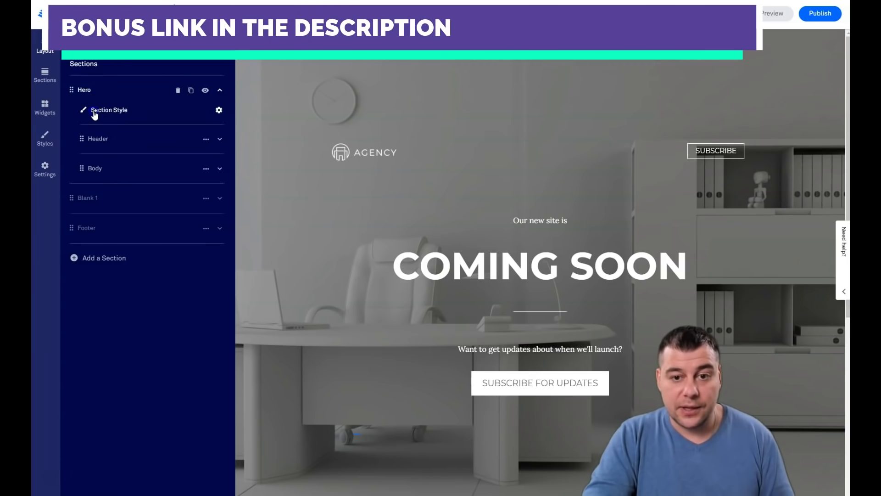
click(109, 110)
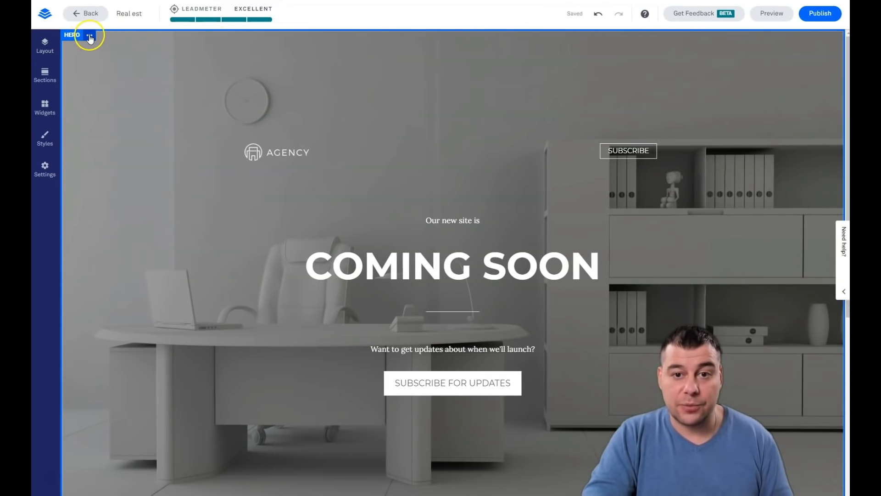
Open Hero section settings, try 75% and Auto minimum height, then set Full
click(91, 36)
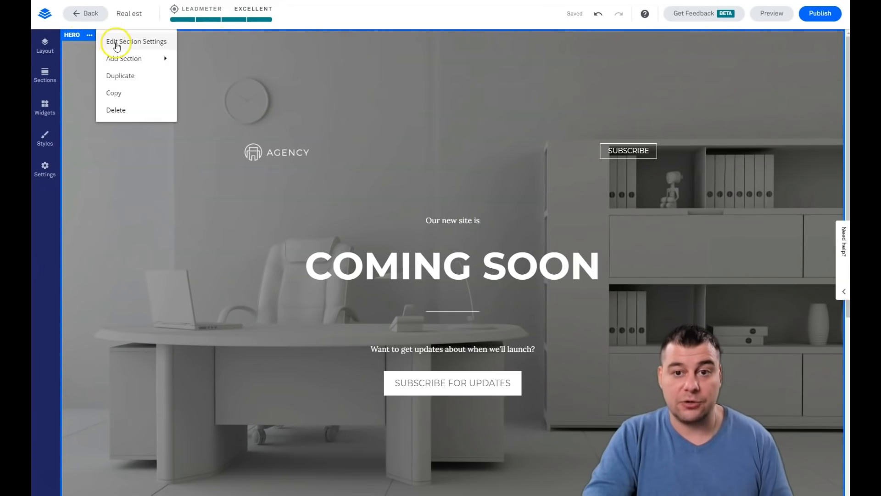
click(133, 41)
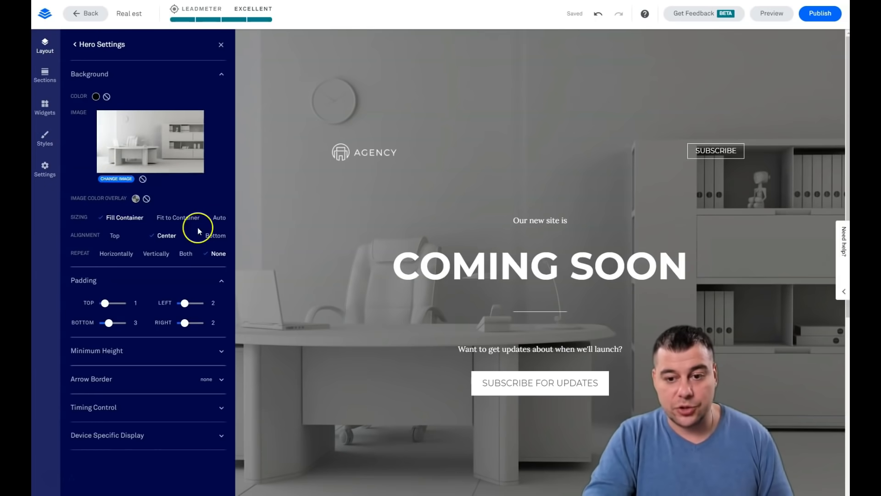
mouse_move(181, 223)
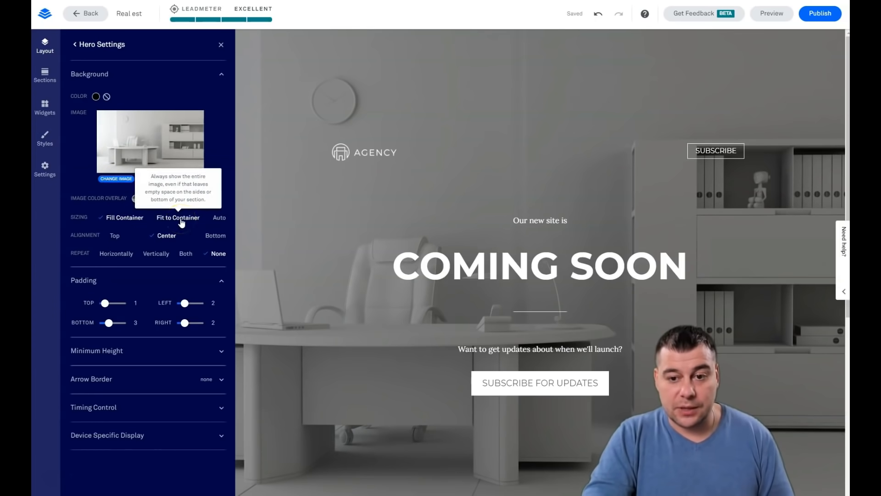
click(124, 218)
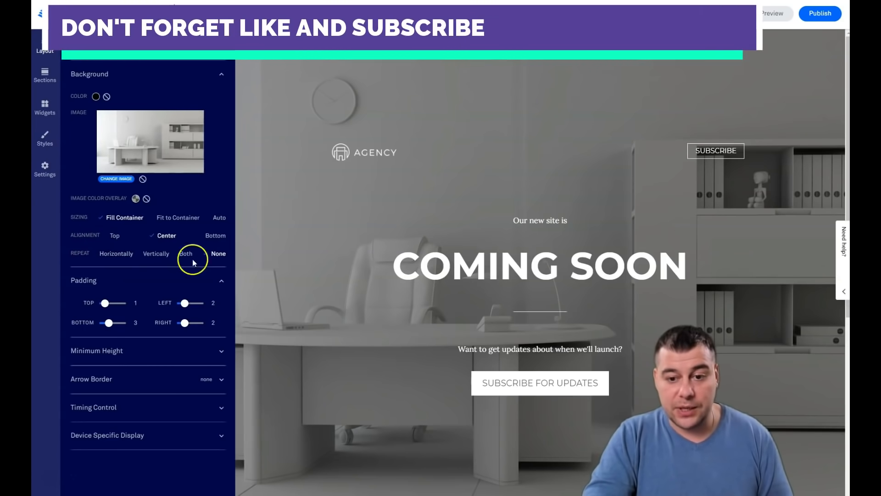
click(218, 253)
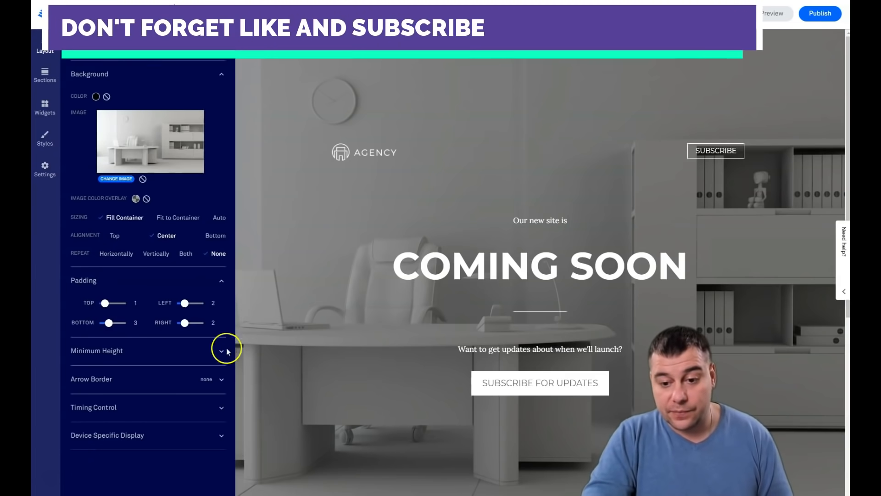
click(221, 350)
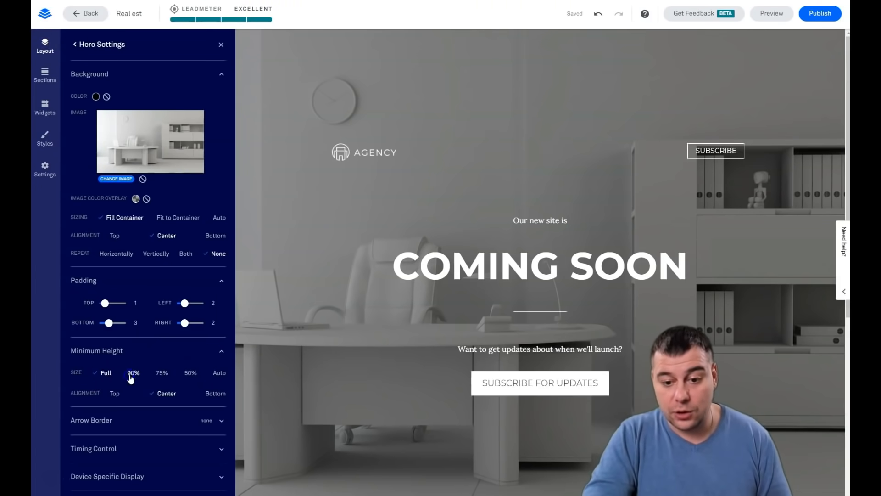
click(187, 372)
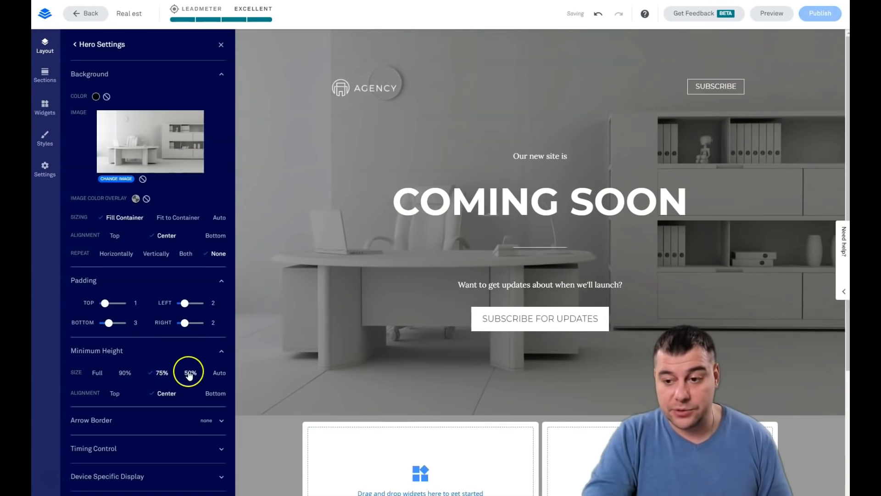
click(220, 372)
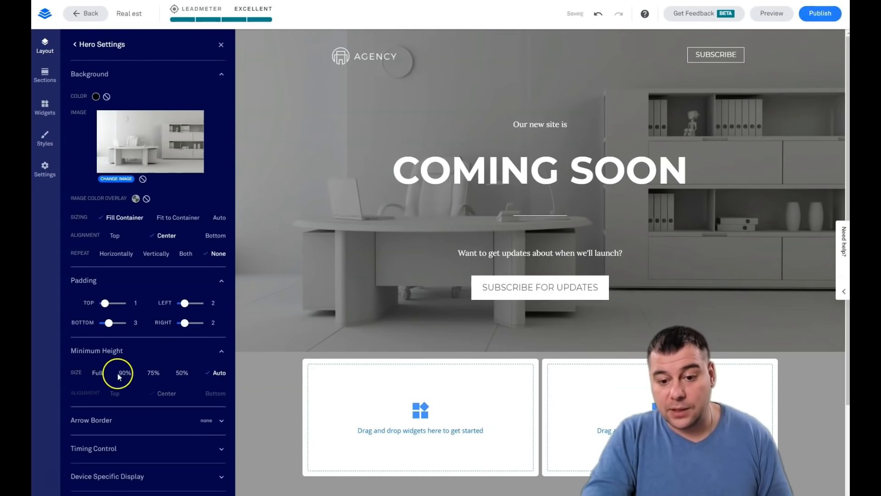
click(95, 373)
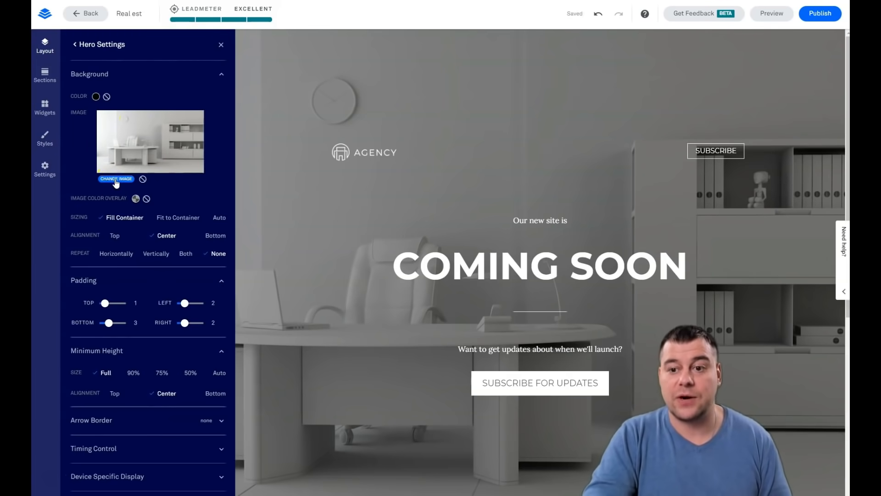
Browse Premium Images and the Upload tab for the hero background without changing it
click(116, 179)
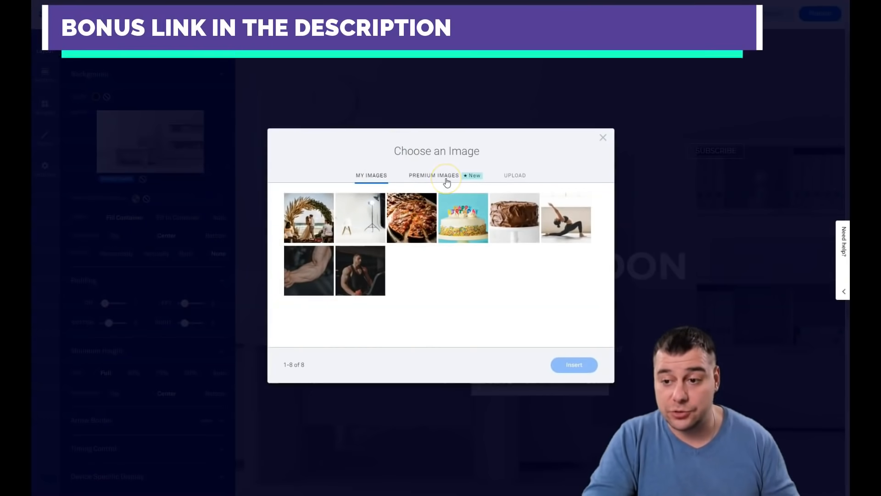
click(434, 176)
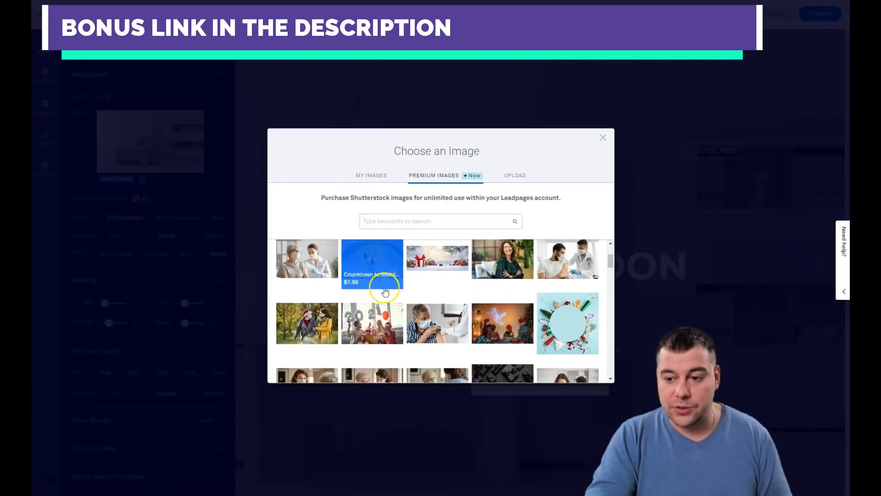
scroll(down, 3)
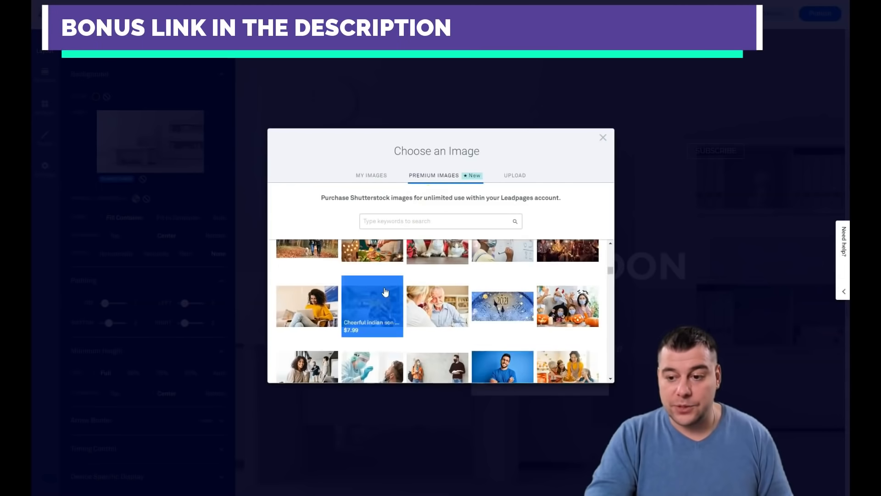
scroll(down, 3)
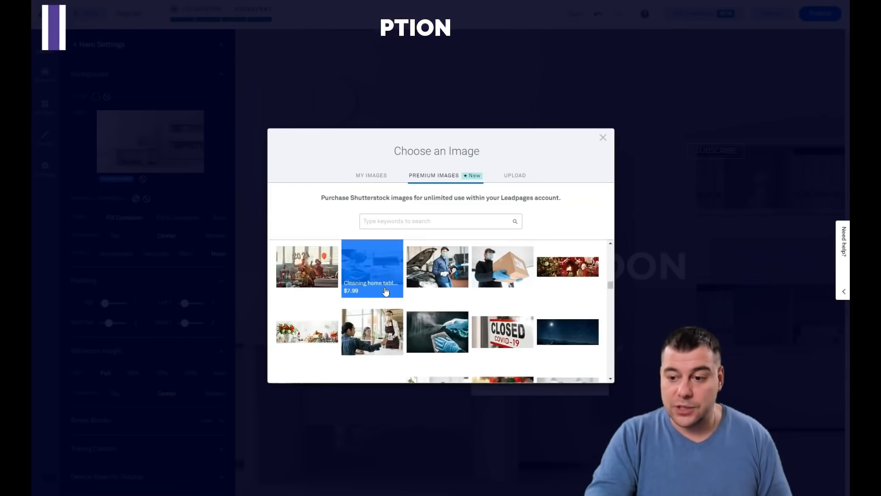
scroll(down, 3)
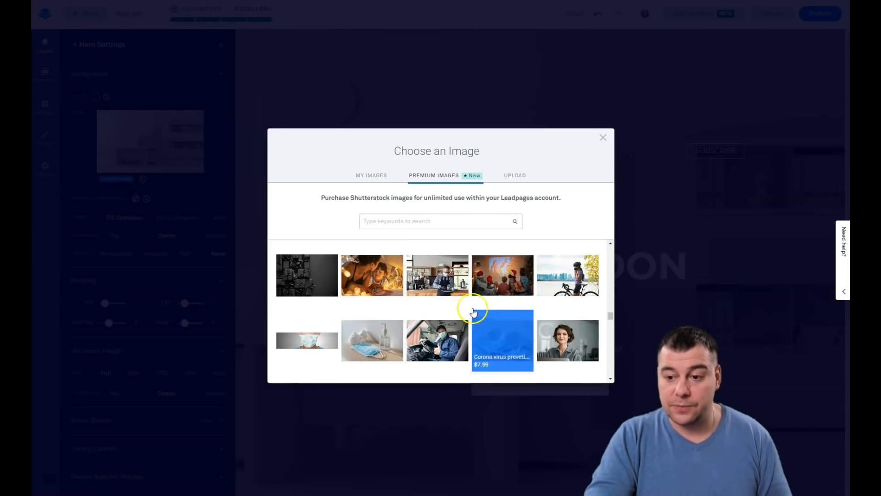
scroll(down, 3)
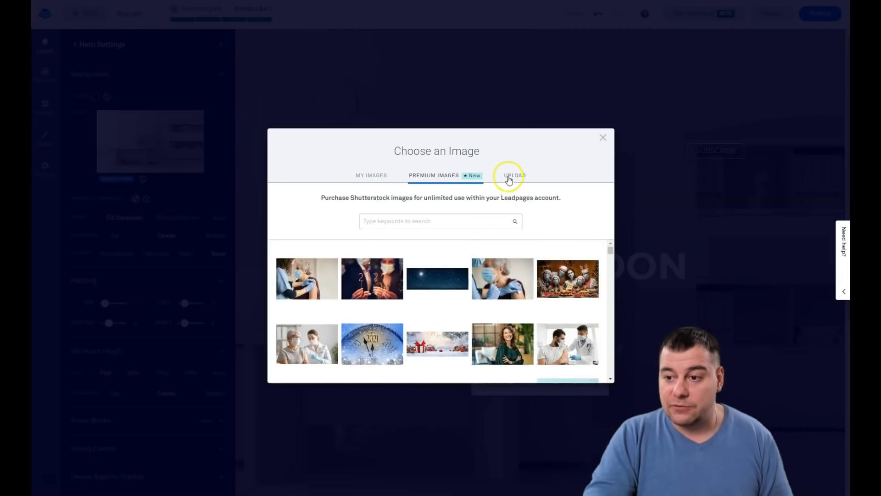
click(514, 175)
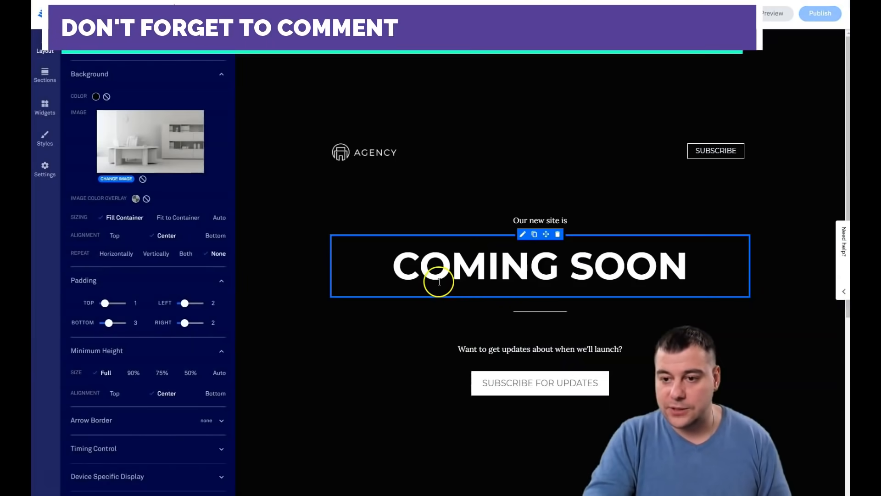
Leave the settings panel and bring up the HERO section's '...' menu
click(117, 178)
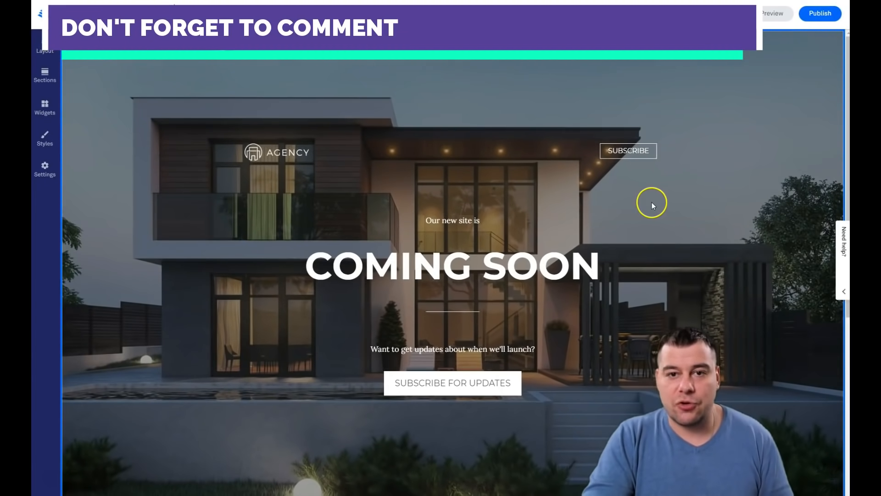
scroll(down, 3)
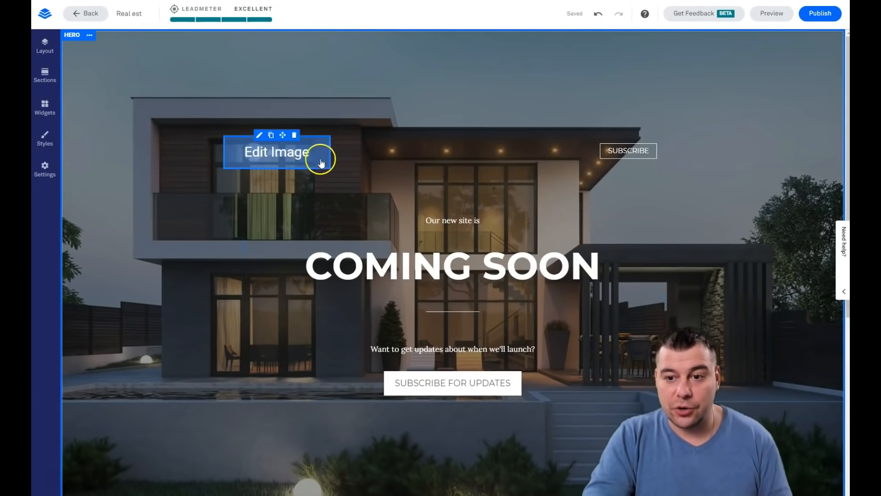
click(90, 36)
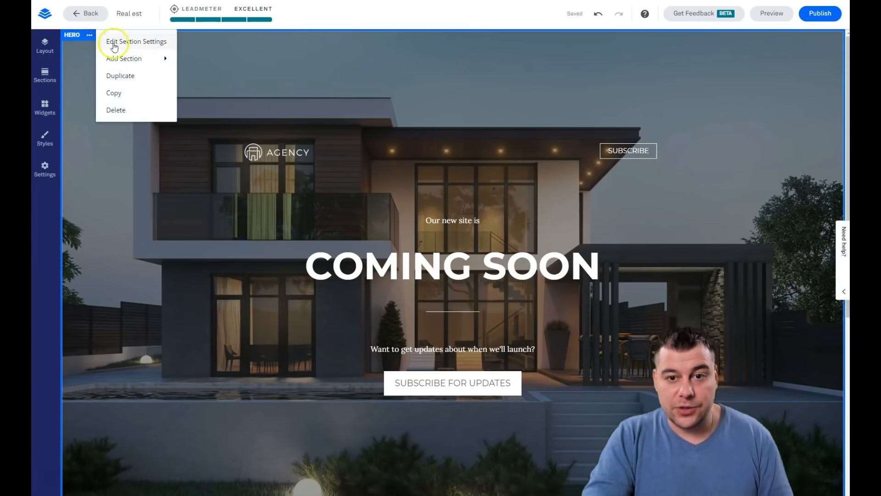
Tint the hero house photo with the translucent recent overlay colour, then close Hero Settings
click(136, 41)
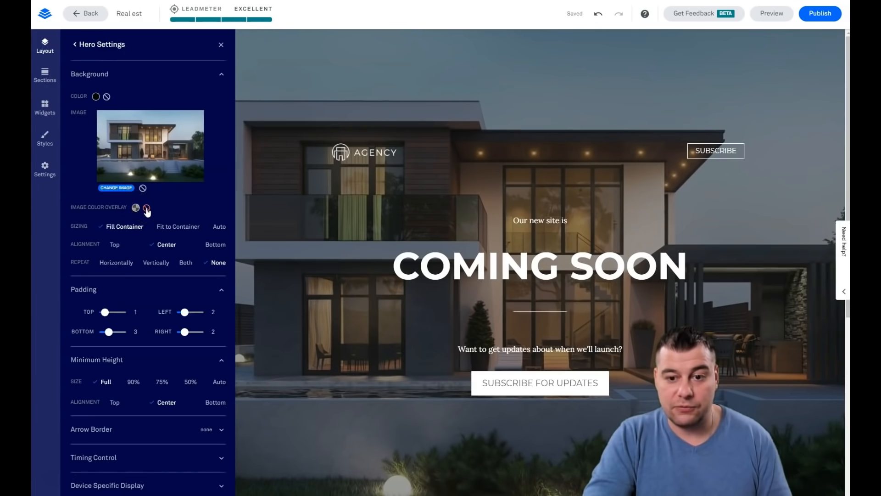
click(146, 208)
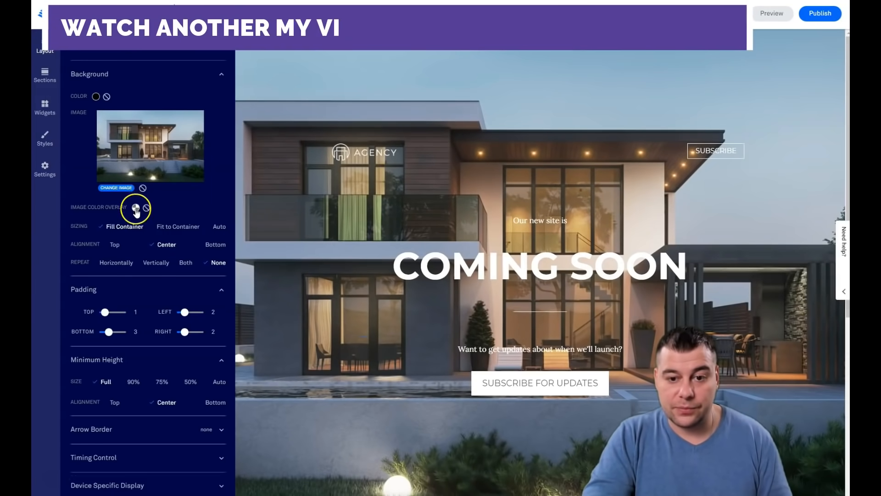
click(135, 207)
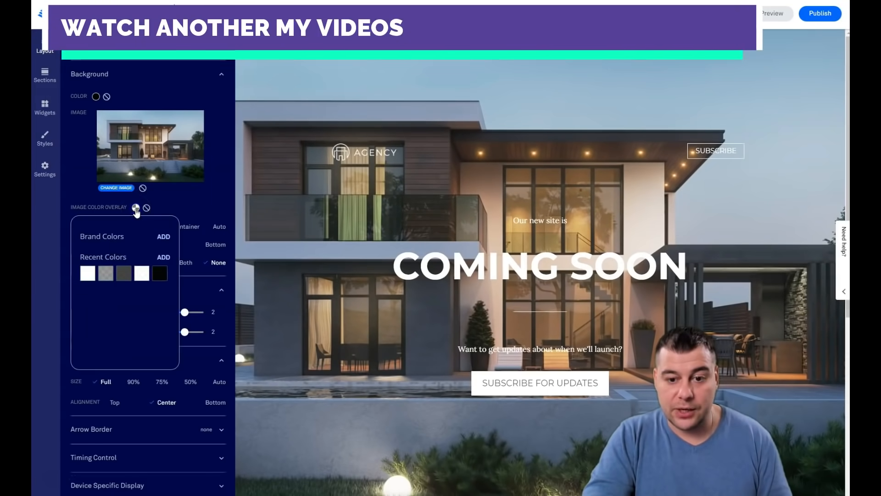
click(105, 273)
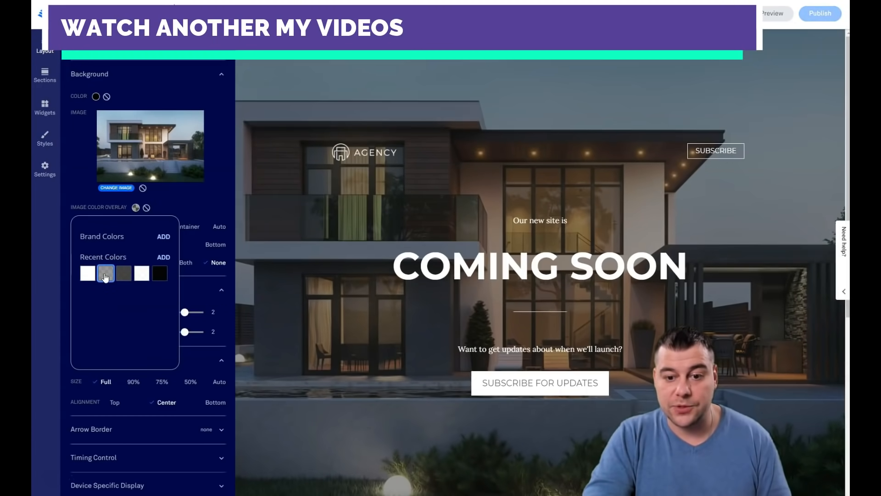
click(123, 273)
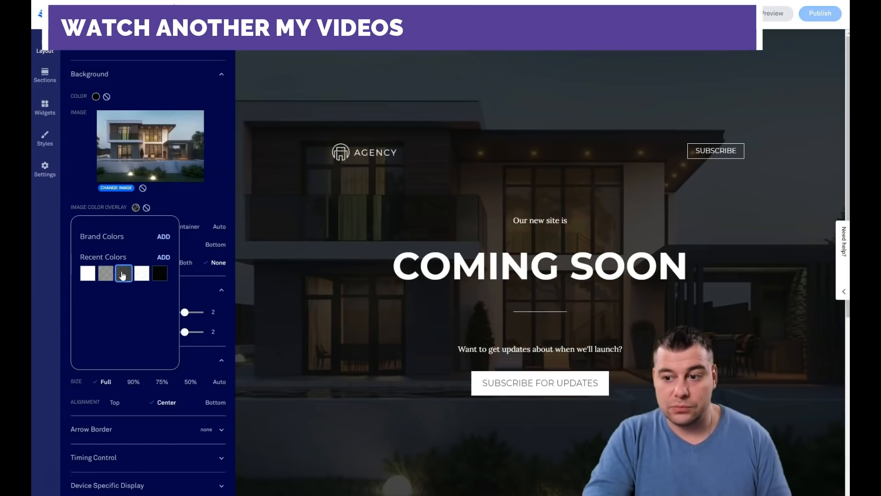
click(105, 274)
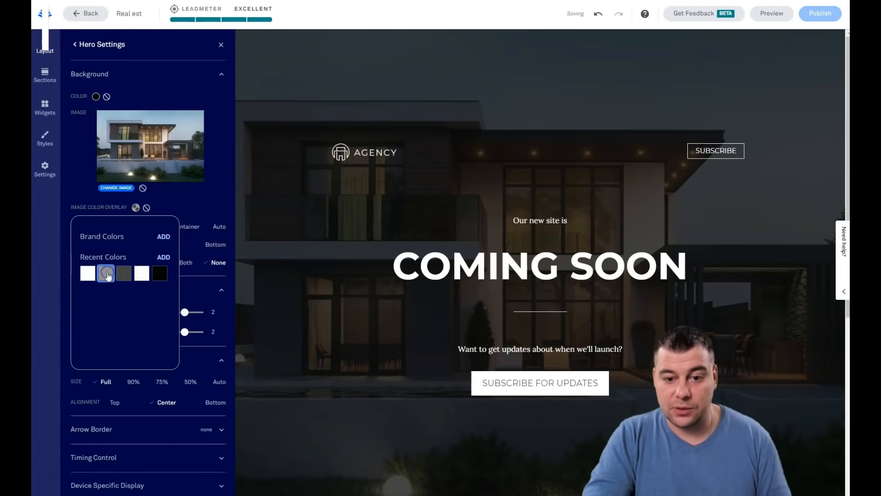
click(105, 273)
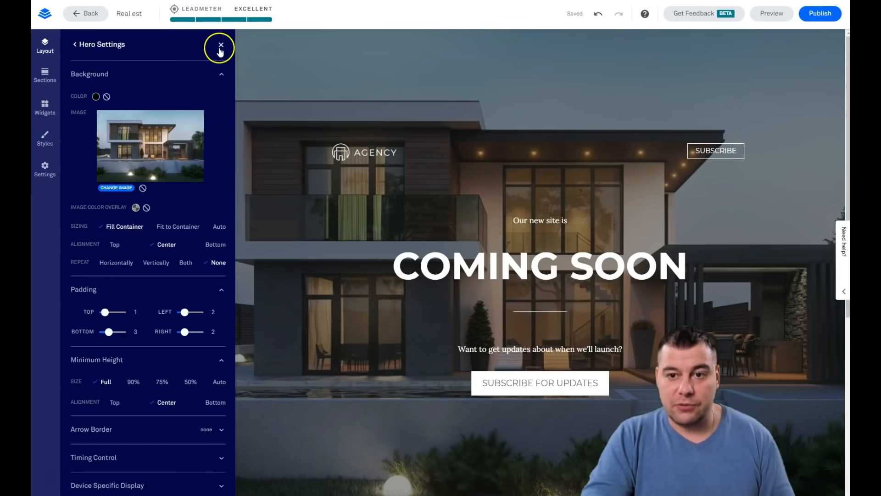
click(220, 45)
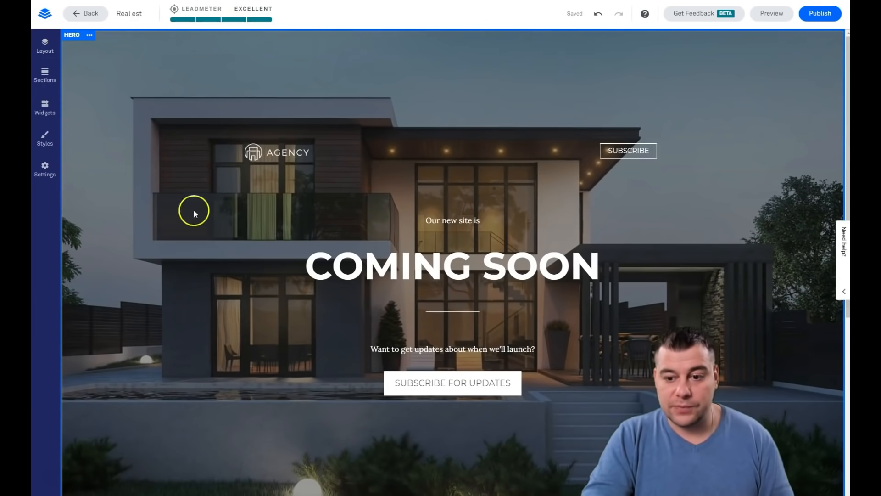
Edit the intro line, trying the Jumbo style before keeping Normal text
click(276, 151)
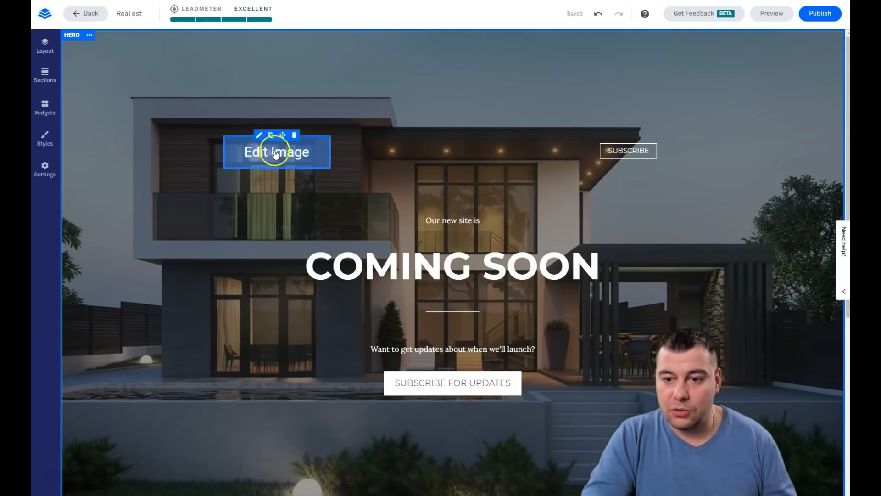
double_click(465, 220)
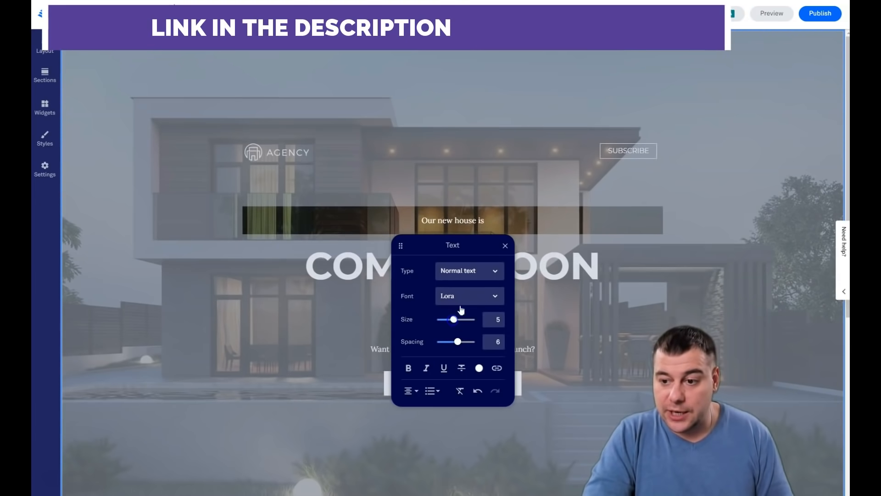
click(469, 271)
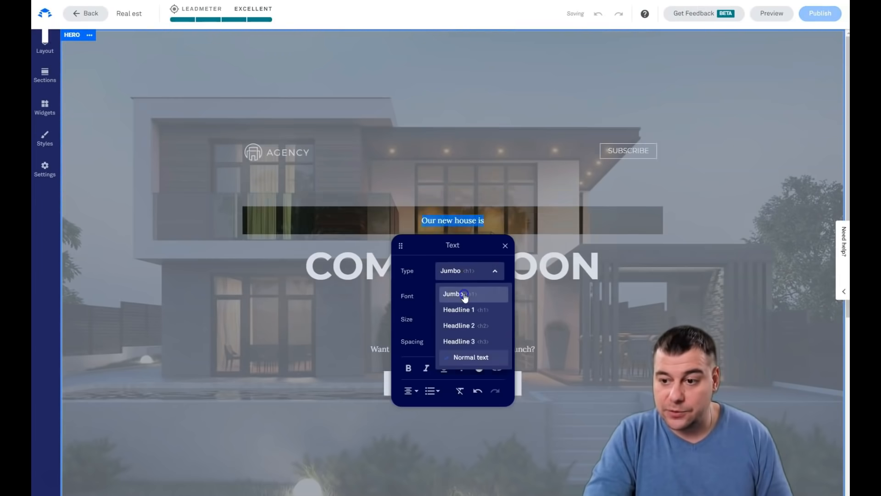
click(463, 294)
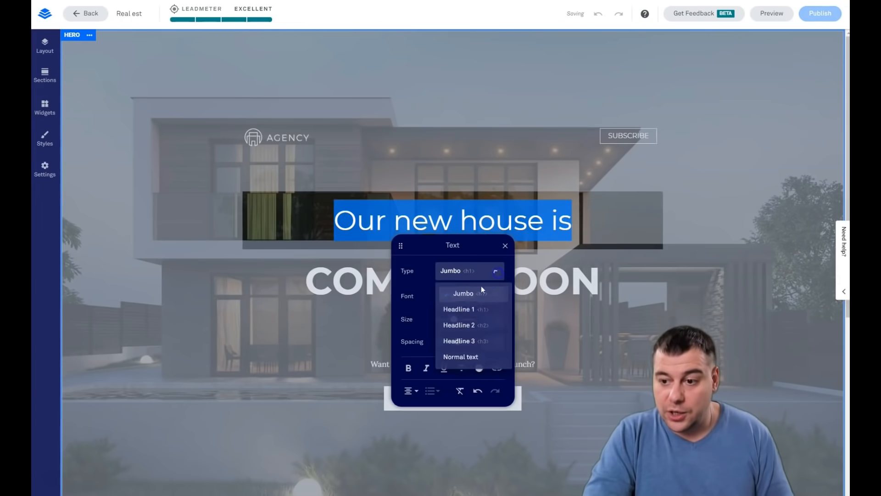
click(460, 356)
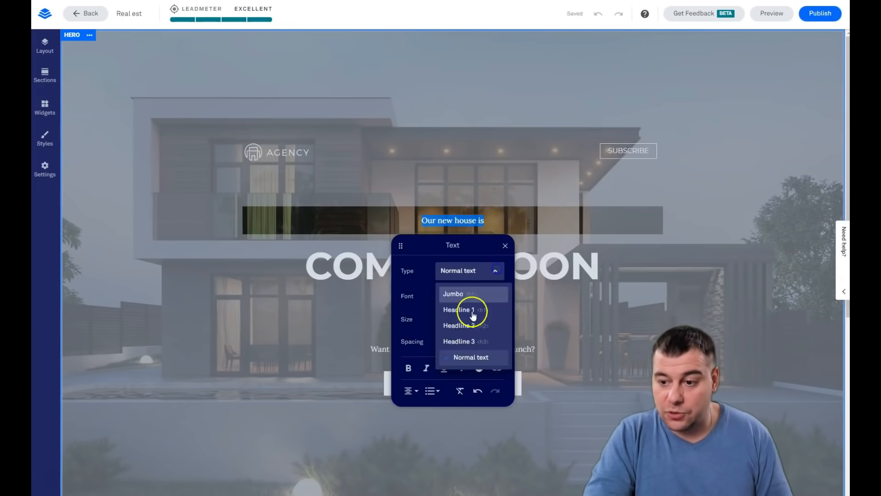
click(468, 310)
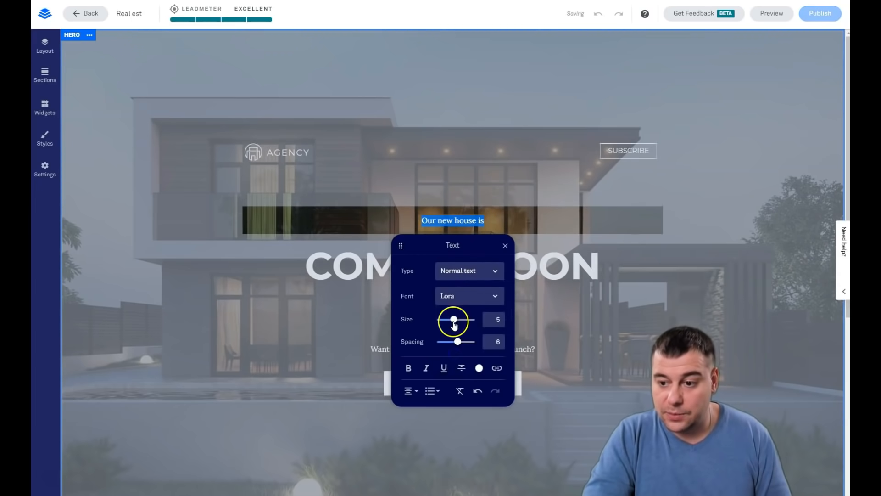
Make the intro line size 8, Lato font and white
drag(454, 319, 467, 319)
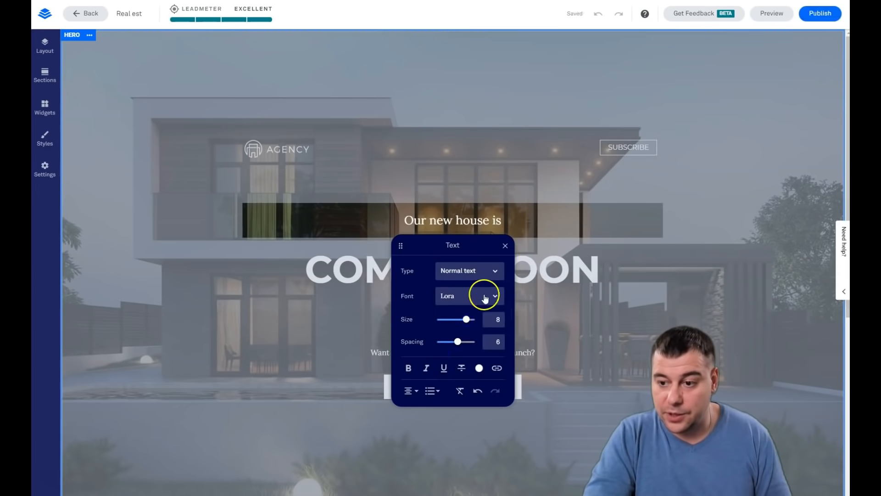
click(483, 296)
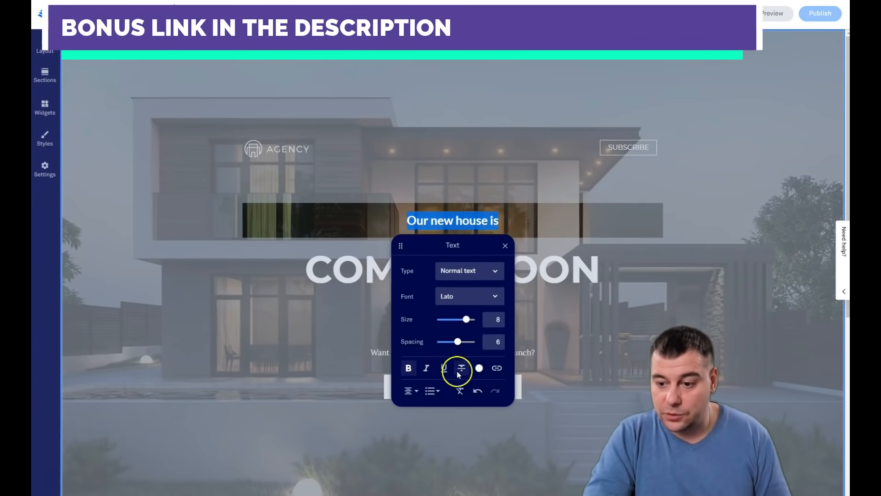
click(481, 367)
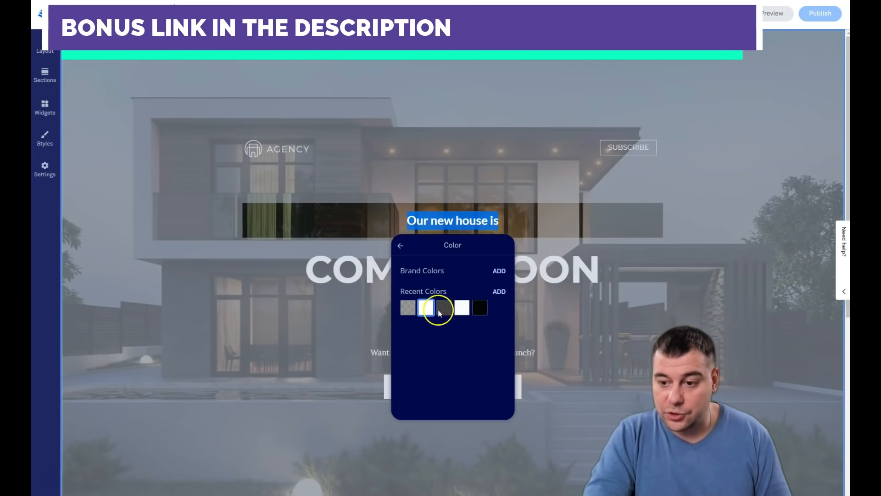
click(402, 245)
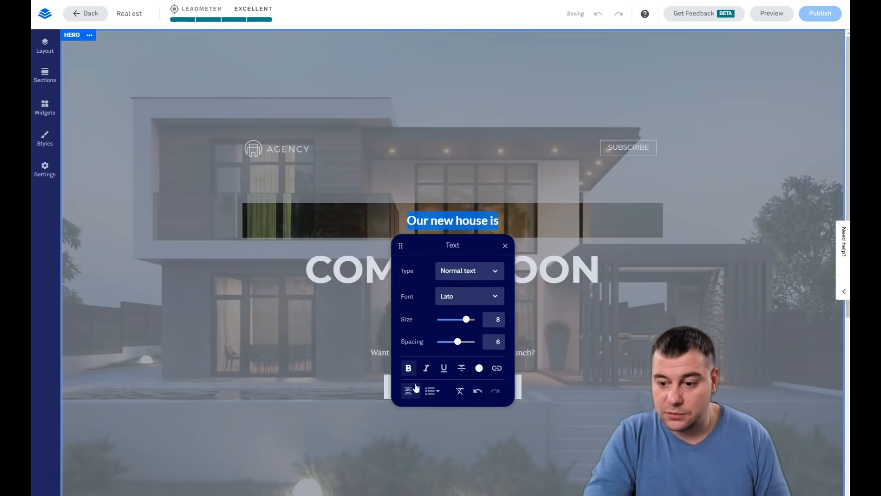
click(409, 390)
text(Already built)
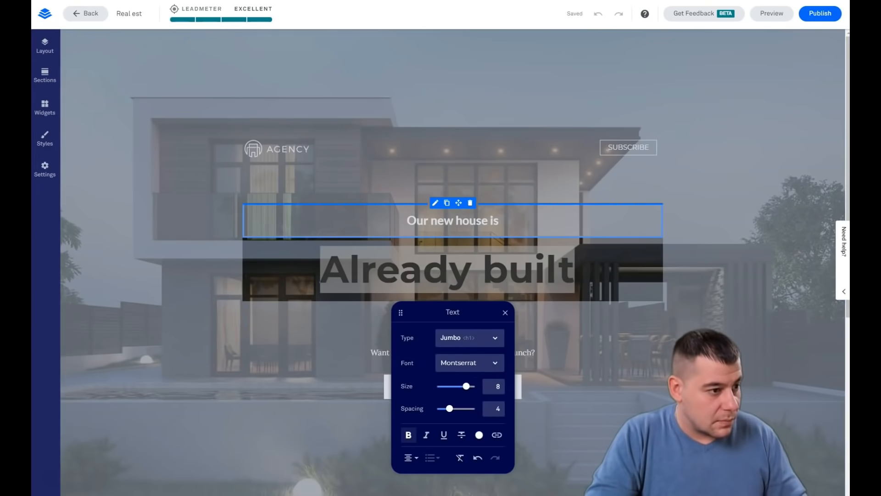
Reword the call-to-action line to 'Visit right now'
click(453, 353)
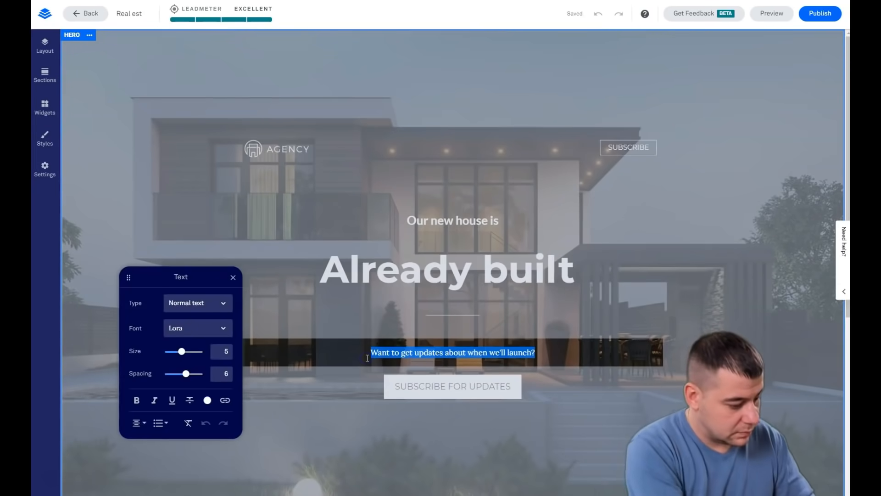
text(Visit right now)
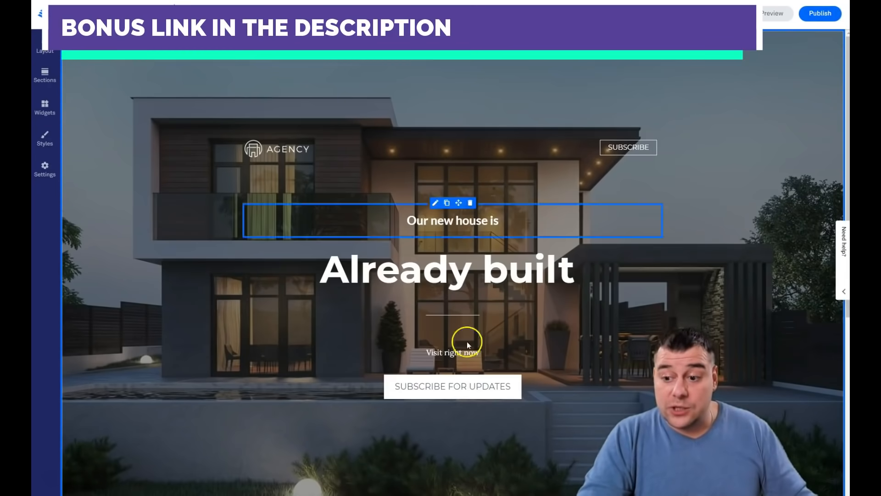
click(452, 386)
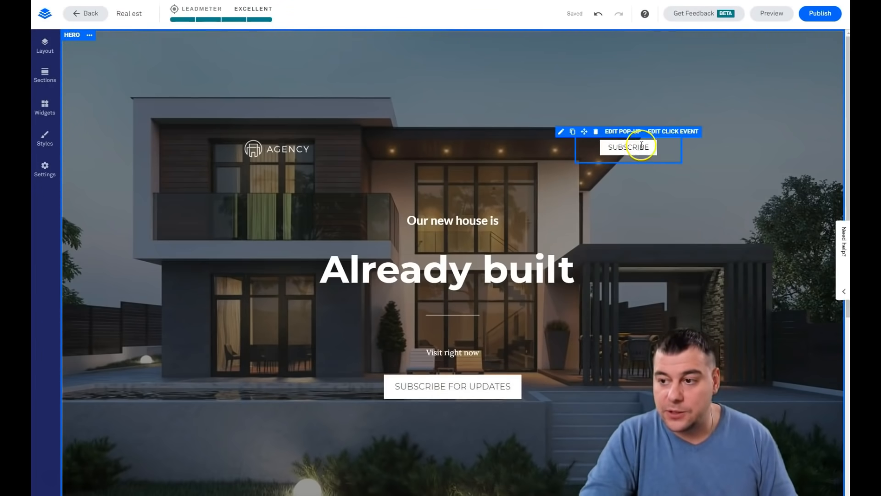
mouse_move(625, 151)
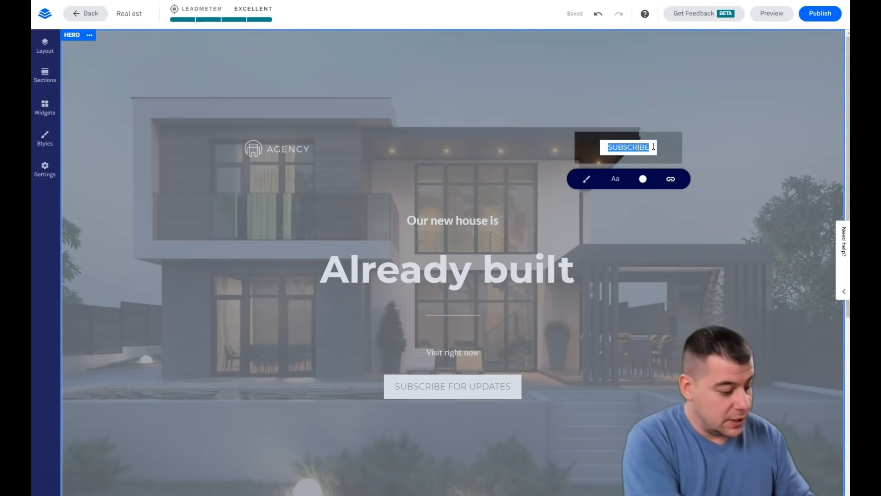
Relabel the button VISIT and give it square corners with a Line style
text(VISIT)
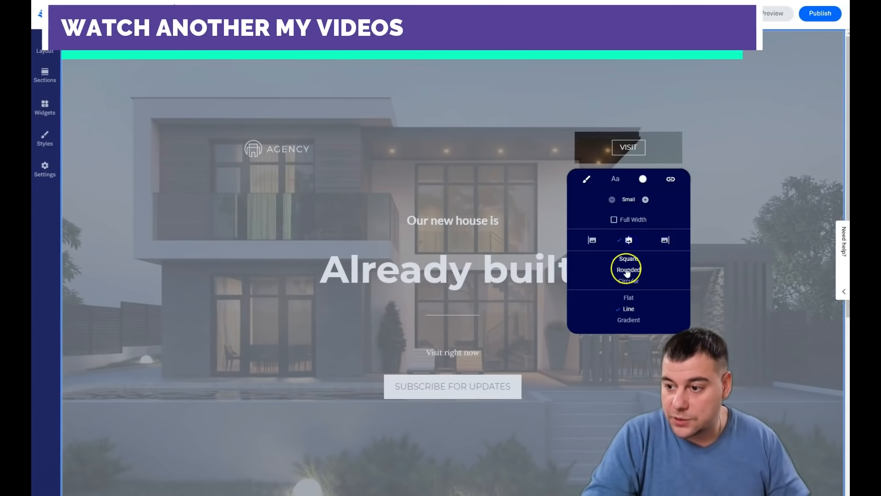
click(628, 280)
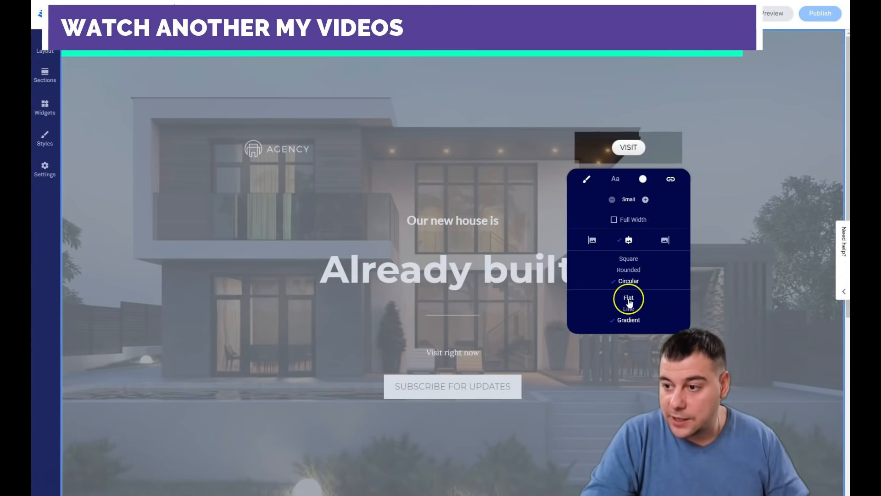
click(628, 308)
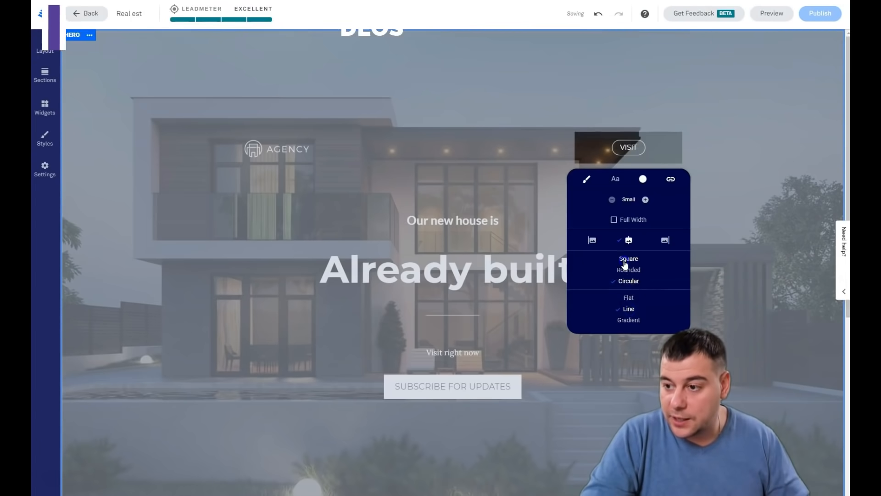
click(629, 258)
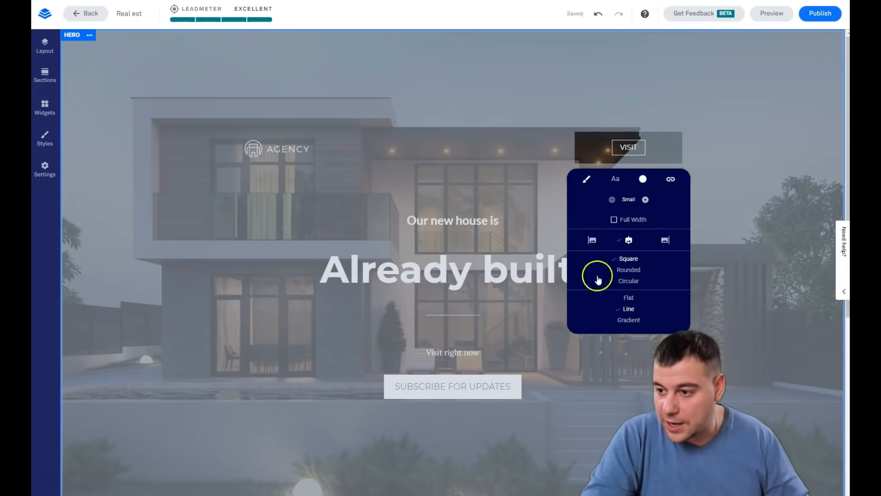
Check the button's BKG and Hover Text colour options
click(642, 178)
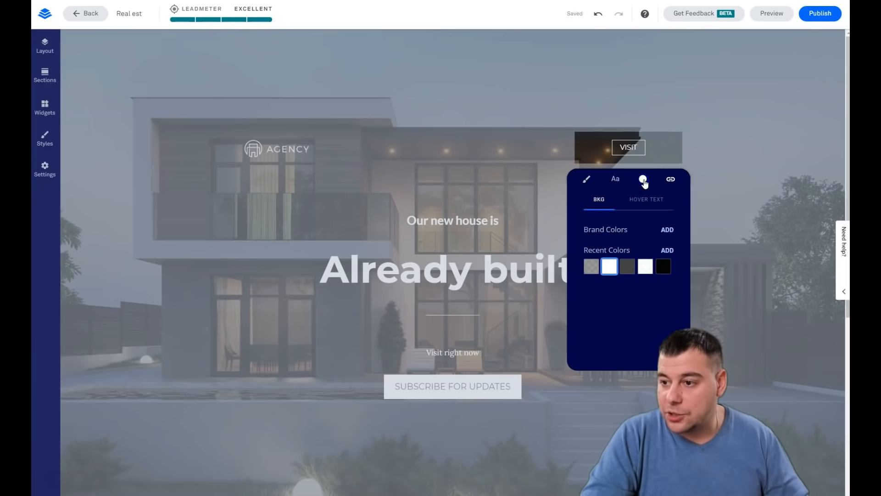
click(663, 267)
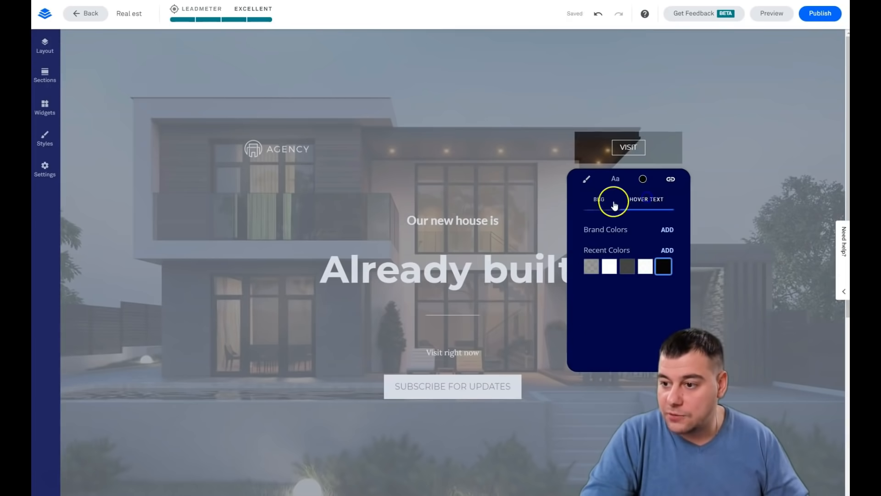
click(609, 266)
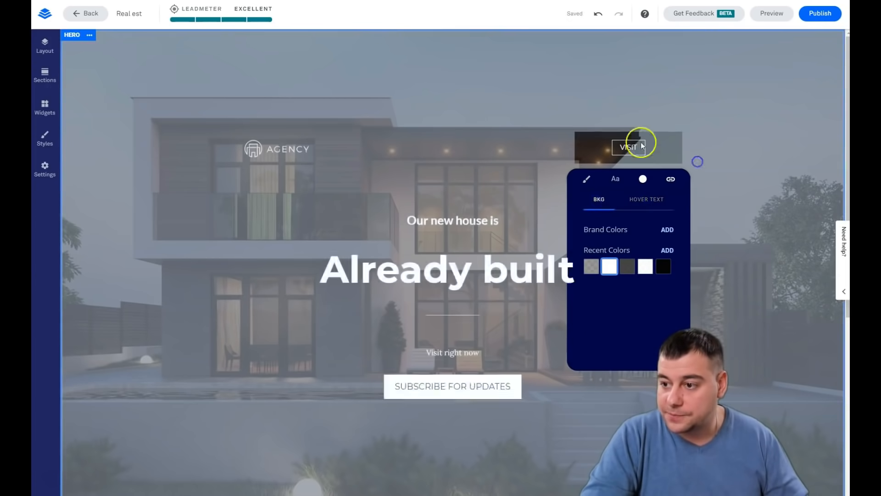
click(452, 316)
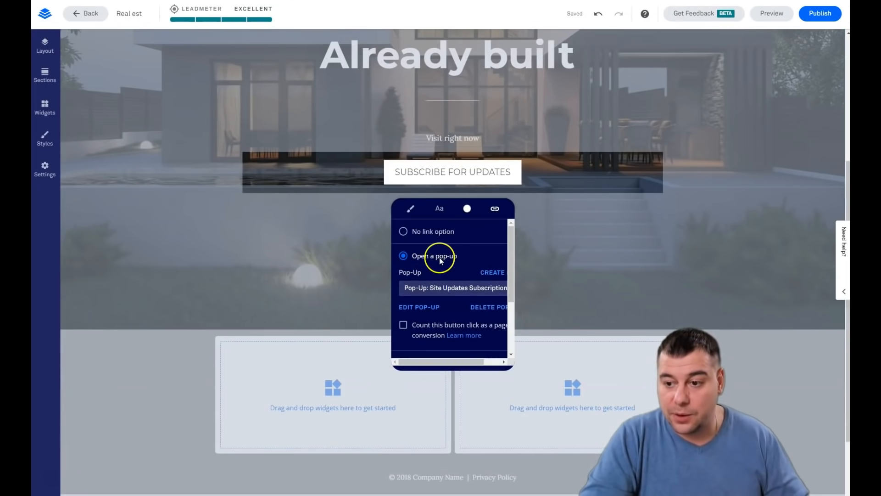
mouse_move(416, 234)
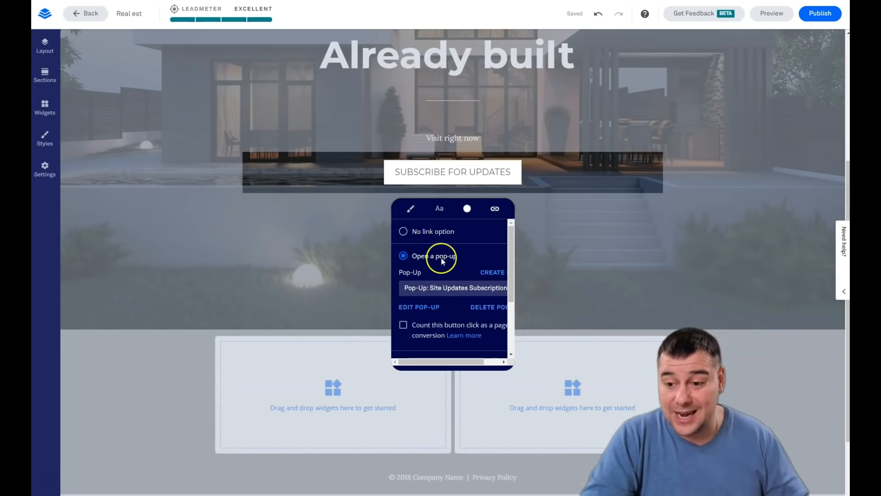
Scroll down through the pop-up headlined WANT TO SEE THE HOUSE
scroll(down, 3)
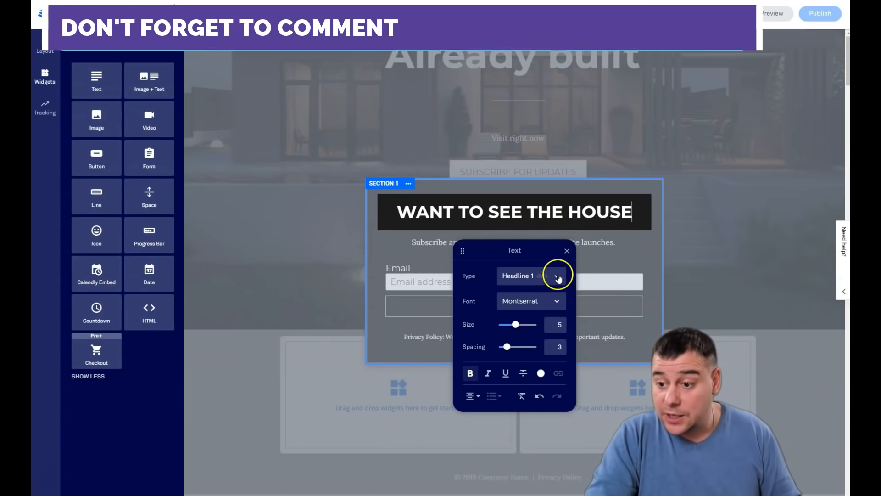
Delete the subscribe-and-we'll-let-you-know sentence beneath the pop-up headline
click(567, 250)
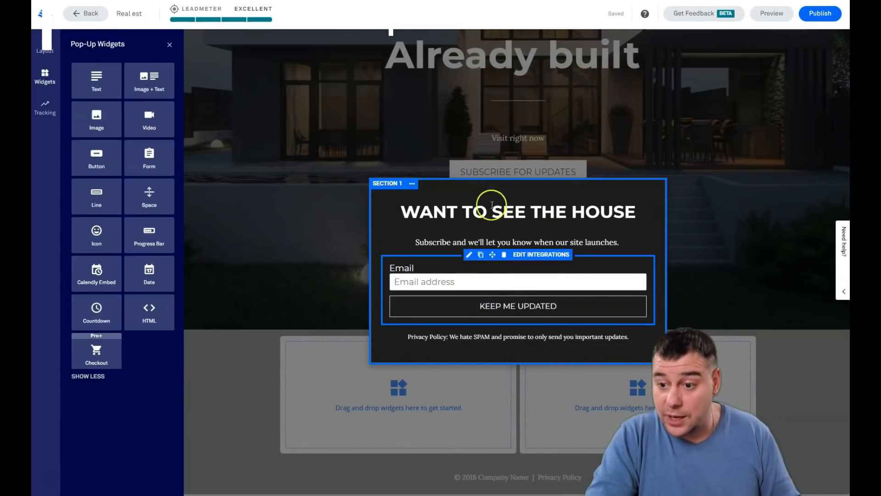
click(551, 242)
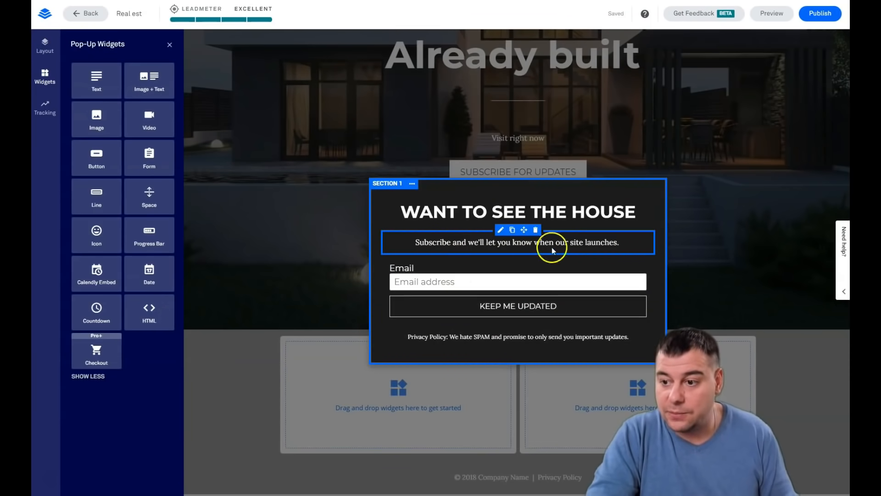
double_click(515, 242)
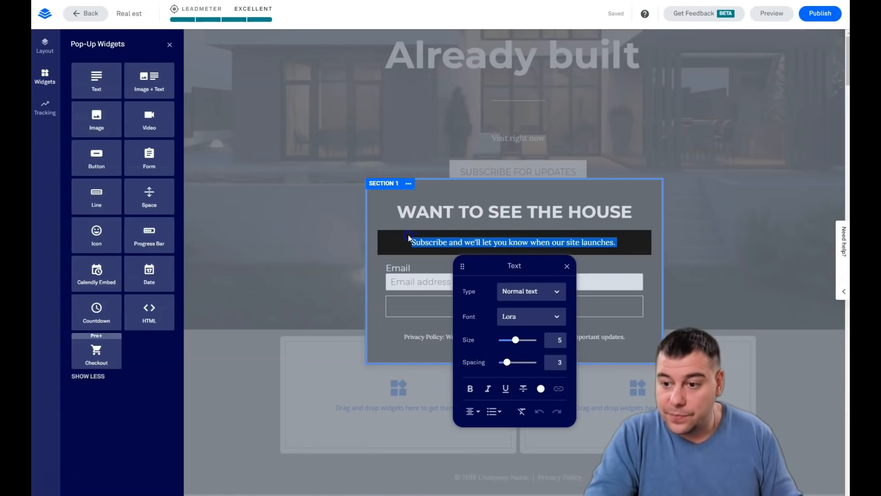
key(Delete)
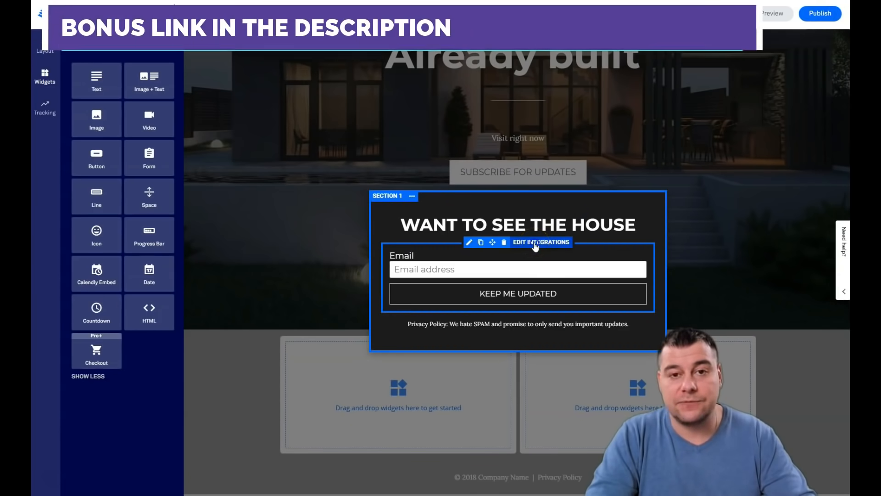
click(541, 242)
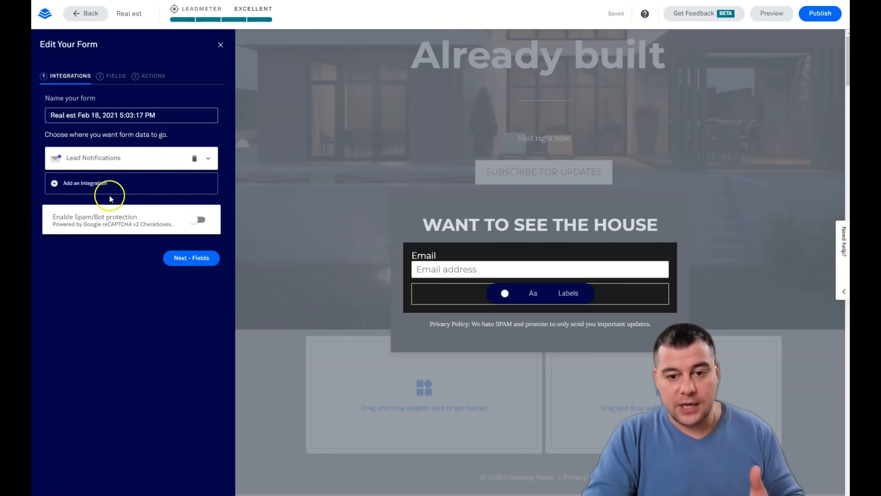
mouse_move(66, 183)
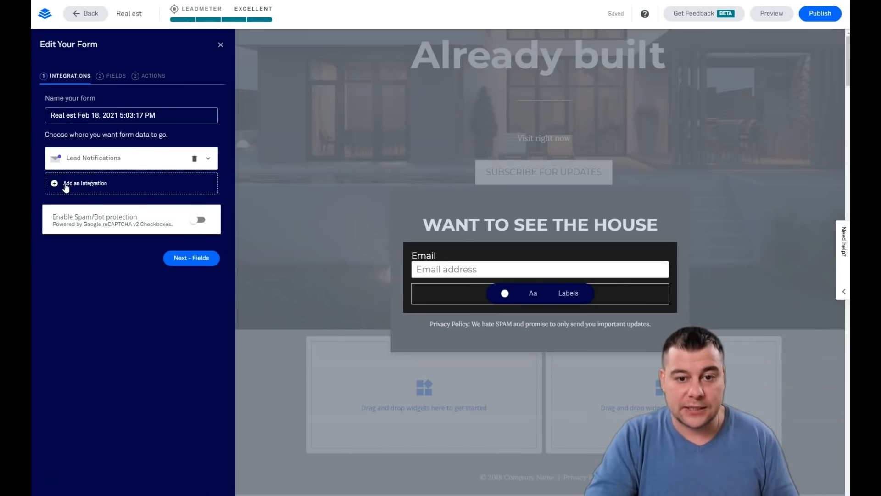
Browse the More Services integrations catalogue from Add an Integration, then close it
click(85, 183)
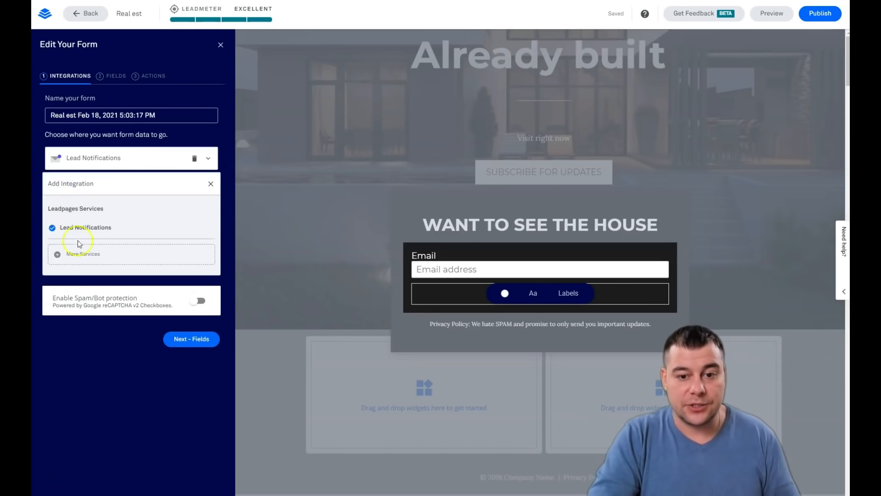
click(84, 254)
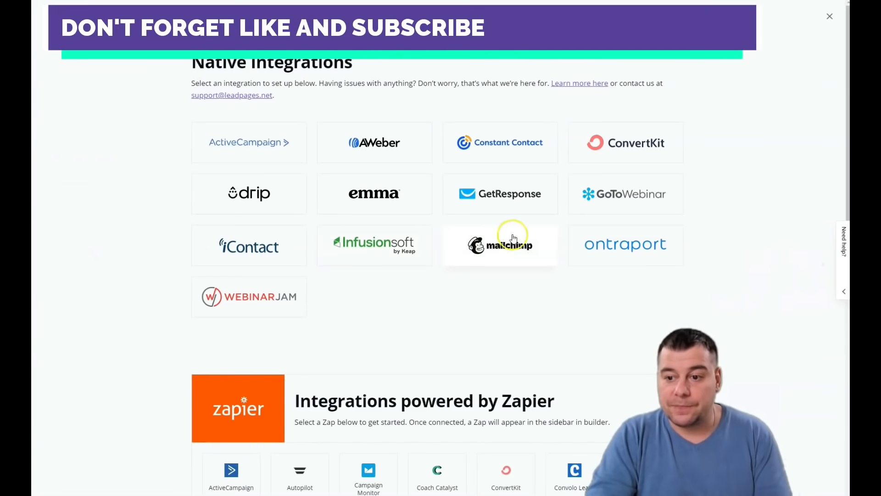
mouse_move(505, 214)
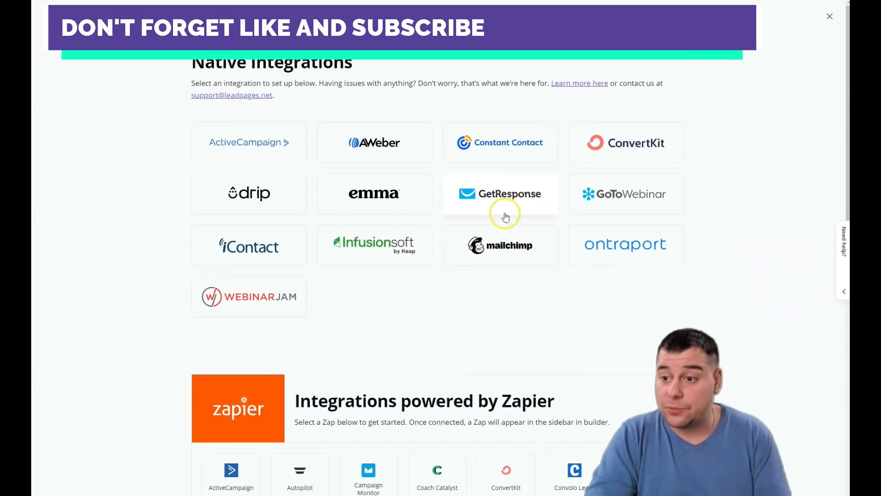
mouse_move(353, 224)
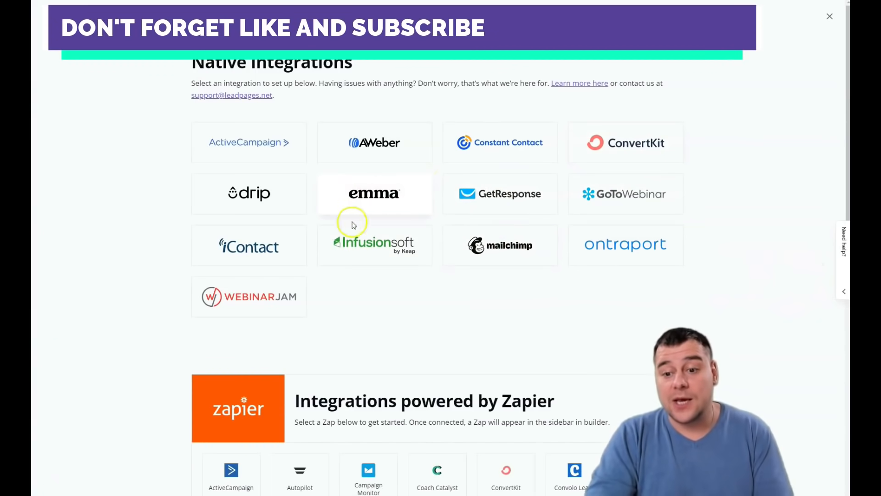
scroll(down, 3)
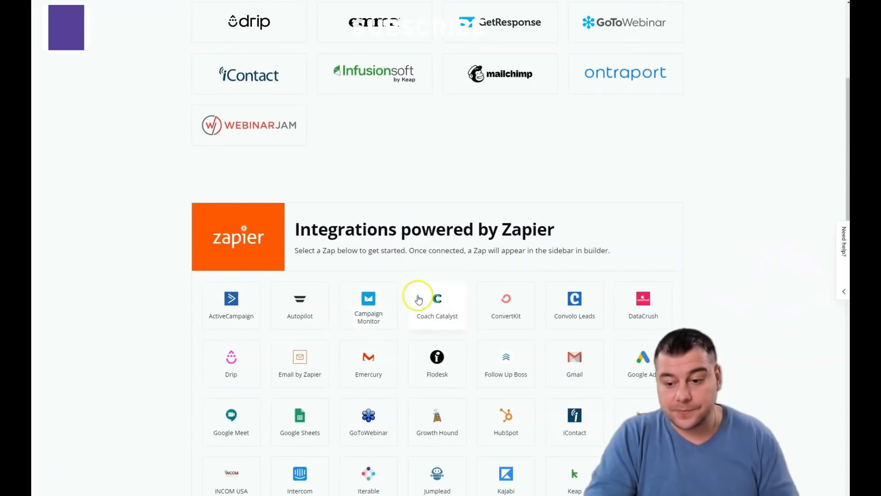
scroll(up, 3)
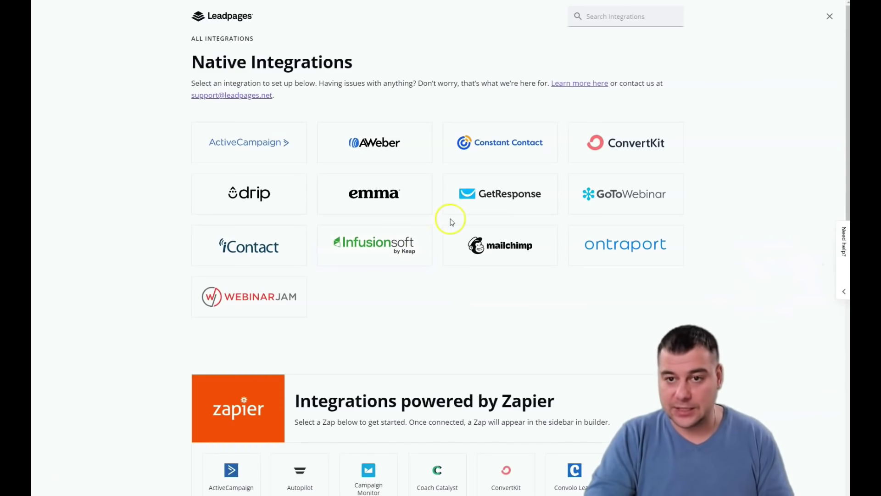
mouse_move(572, 156)
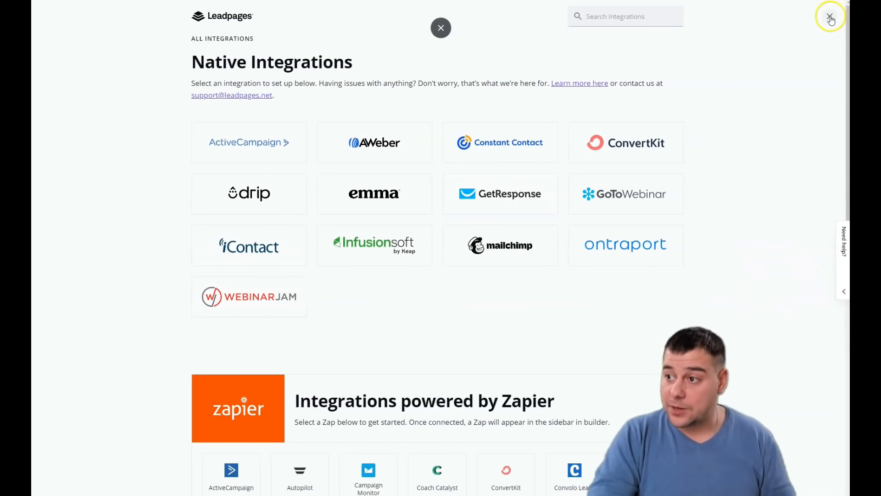
click(440, 27)
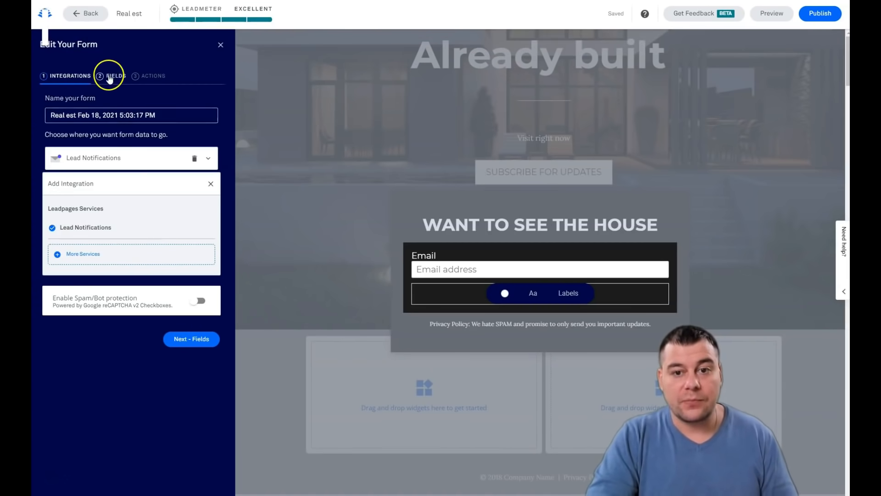
Add a First Name field above Email and proceed to Next - Actions
click(115, 76)
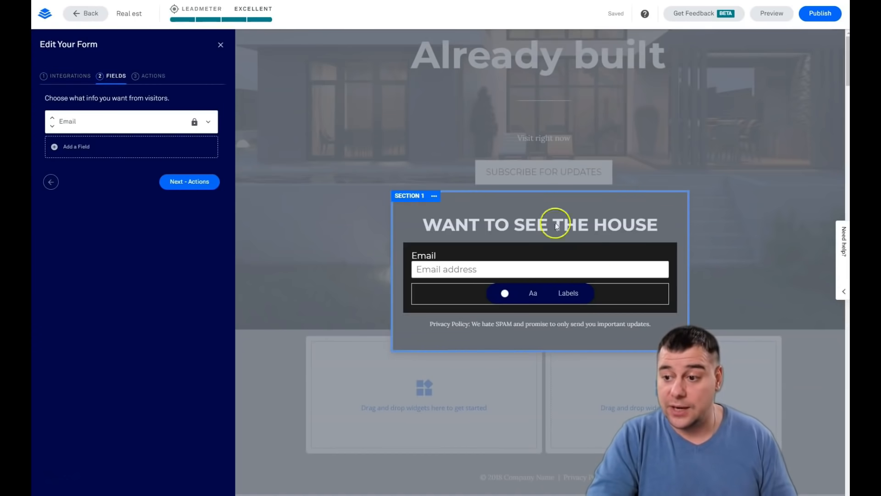
mouse_move(556, 211)
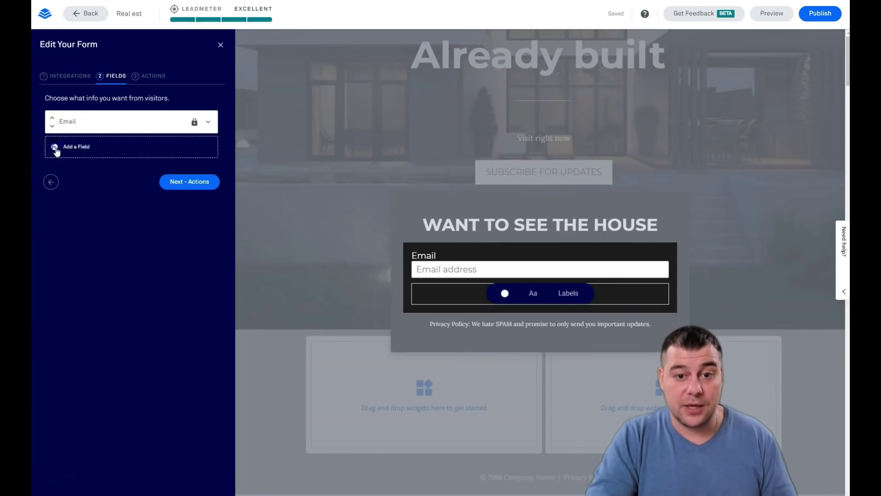
click(74, 147)
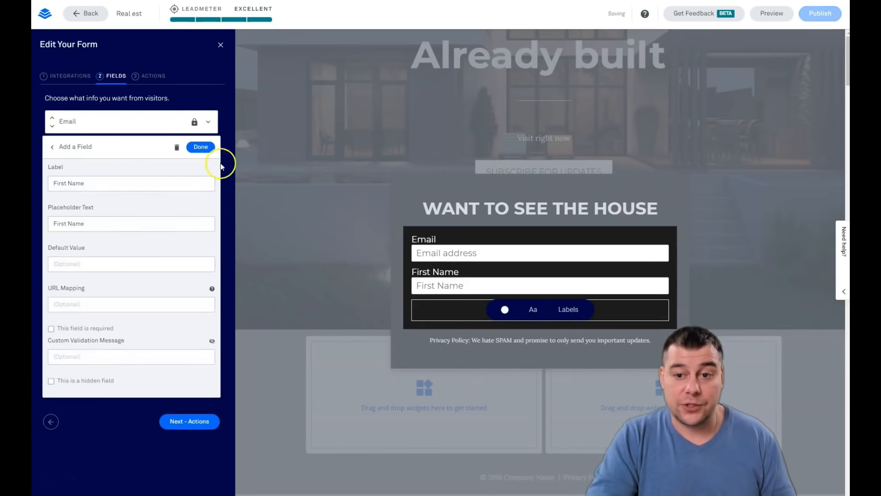
click(200, 147)
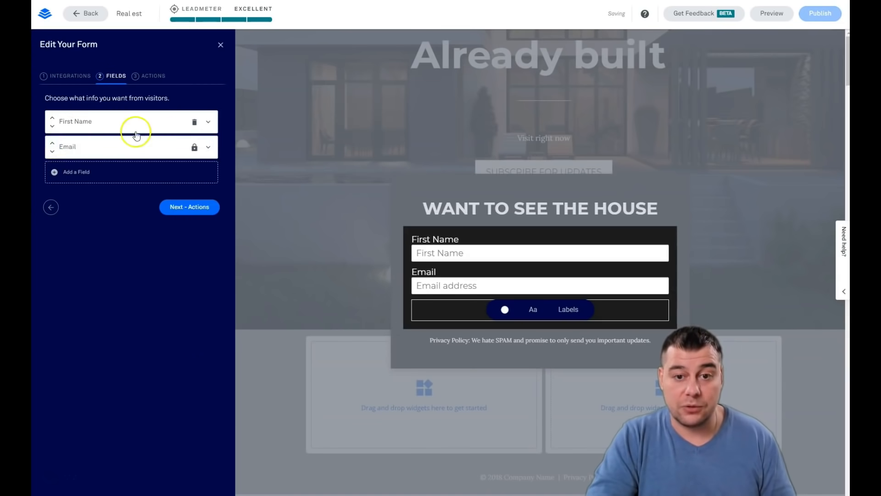
click(500, 306)
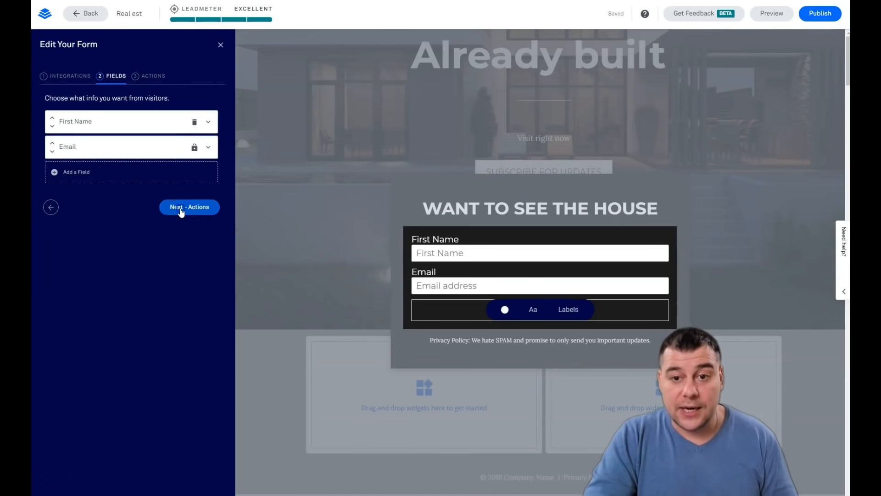
click(189, 207)
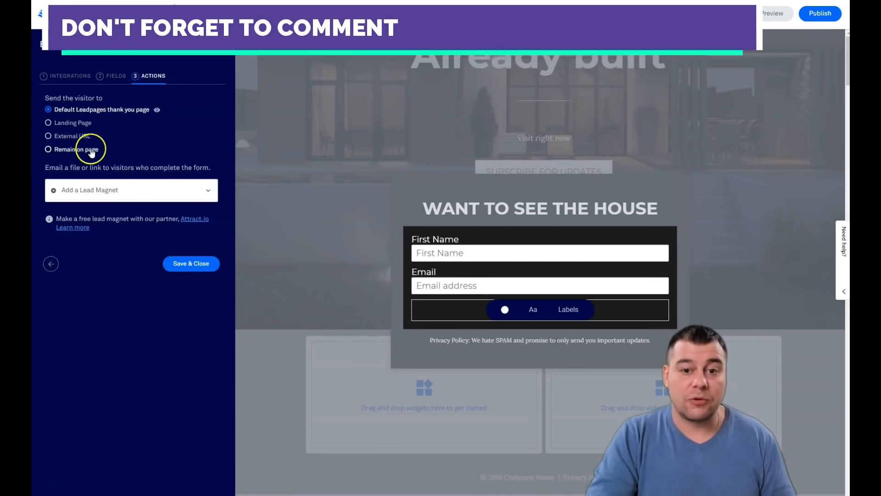
mouse_move(59, 168)
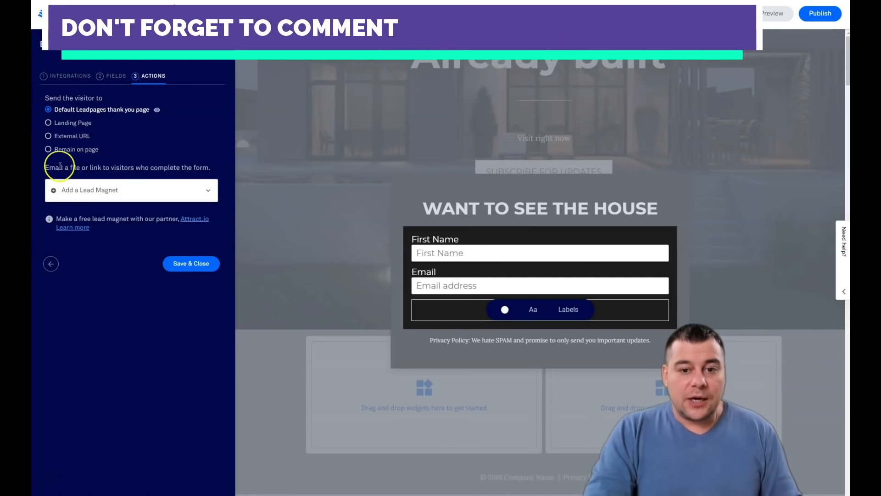
mouse_move(208, 192)
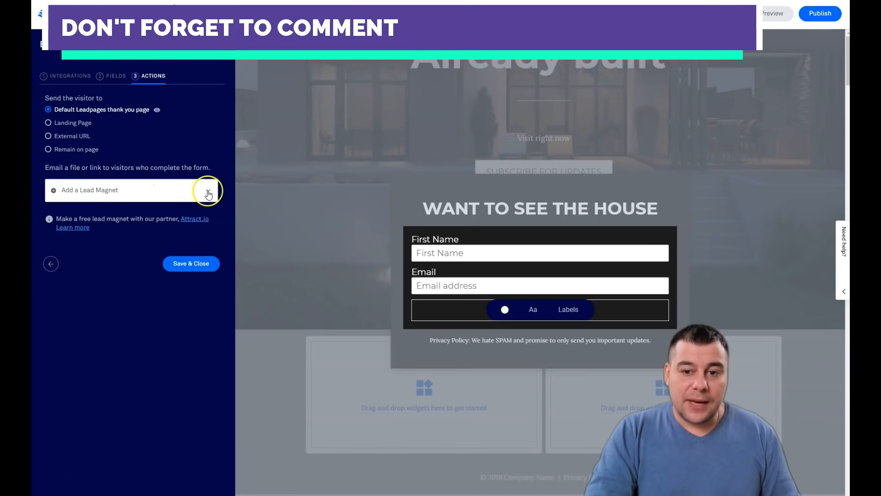
mouse_move(211, 190)
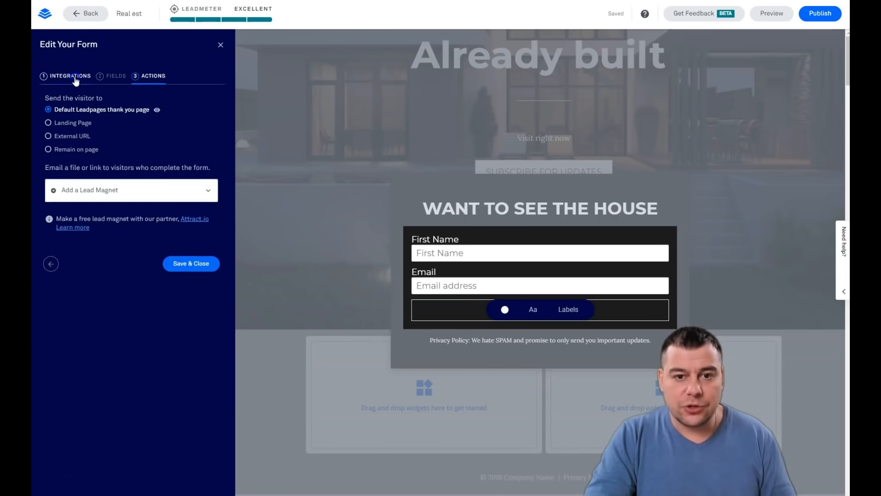
Review the form's Integrations tab, which sends data to Lead Notifications
click(71, 75)
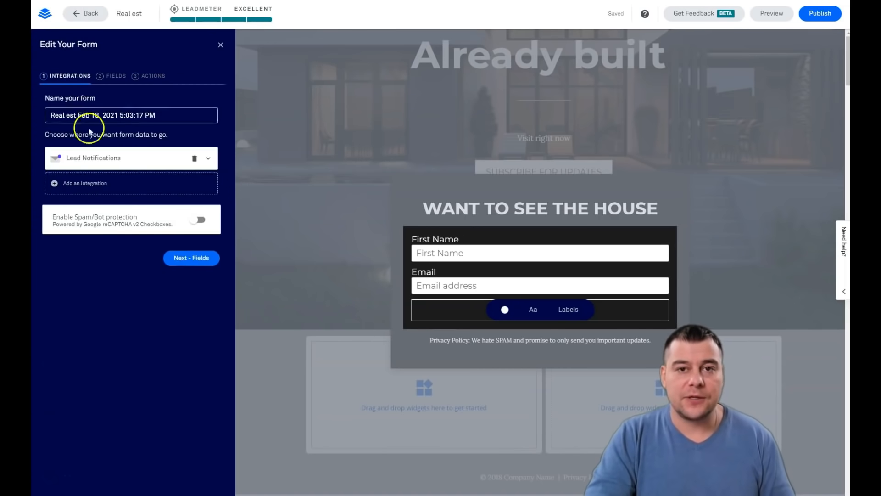
mouse_move(148, 334)
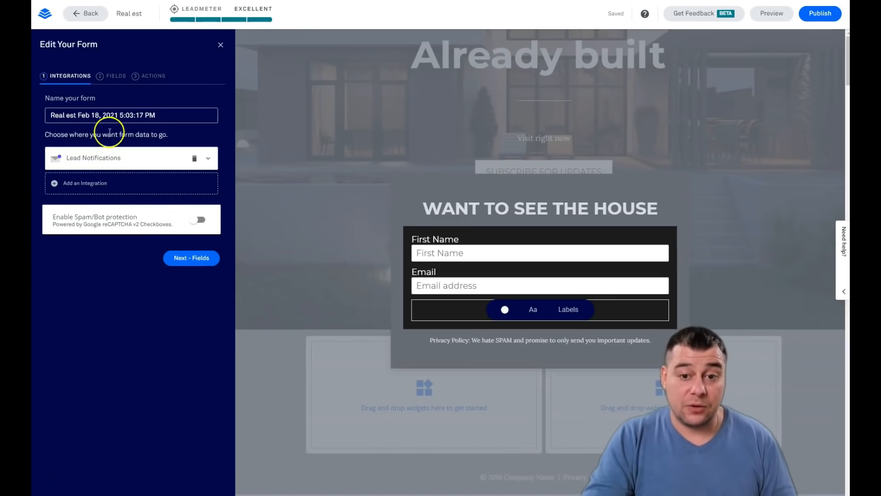
mouse_move(175, 217)
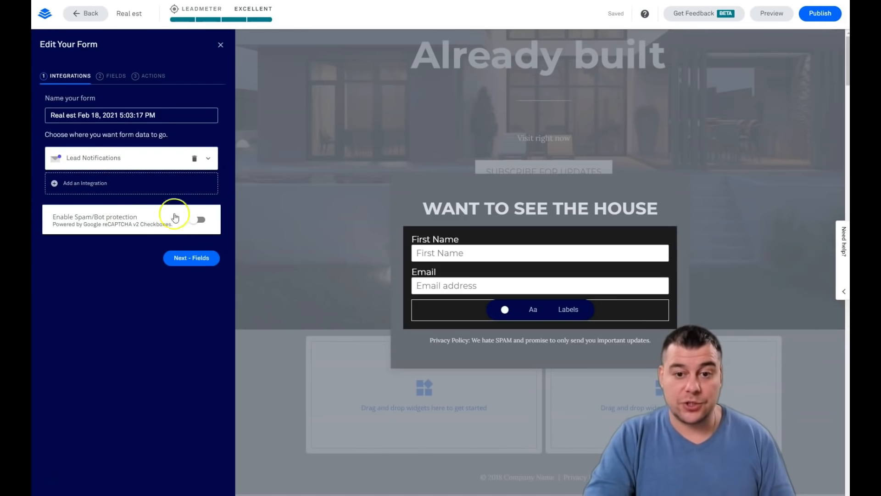
mouse_move(194, 111)
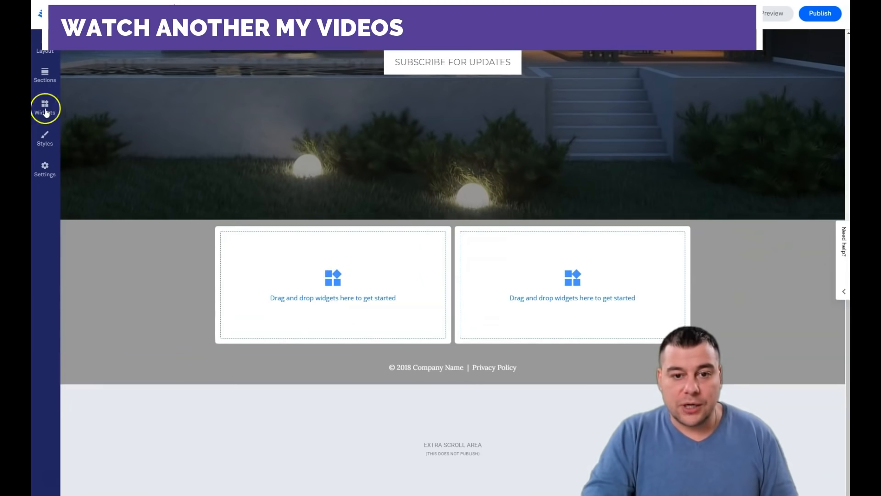
Drag a media widget from Widgets into the lower section's empty columns
click(44, 106)
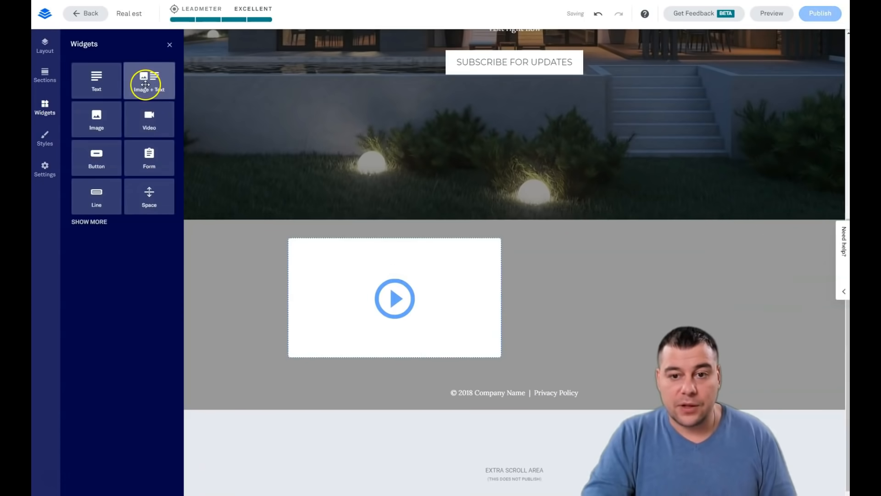
drag(95, 119, 634, 298)
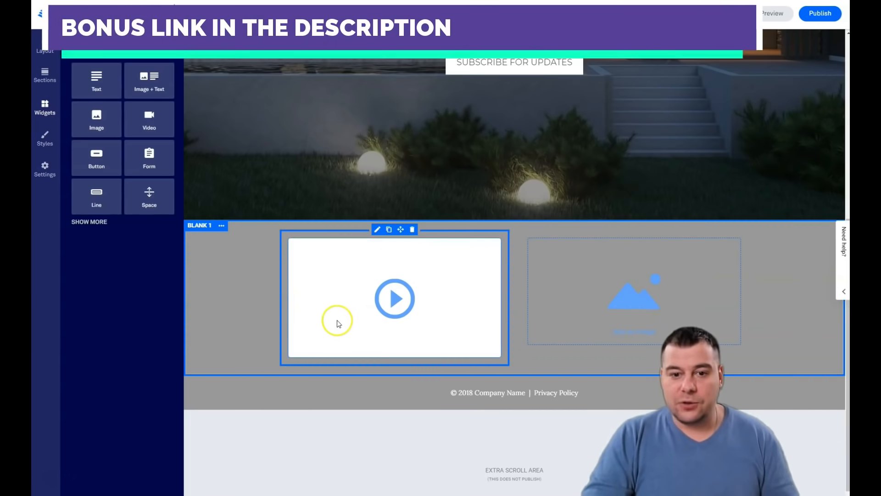
mouse_move(309, 314)
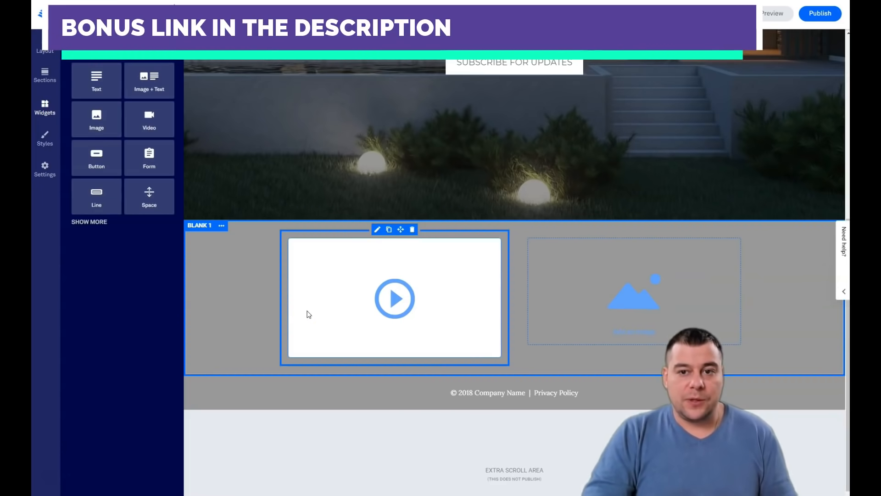
mouse_move(311, 314)
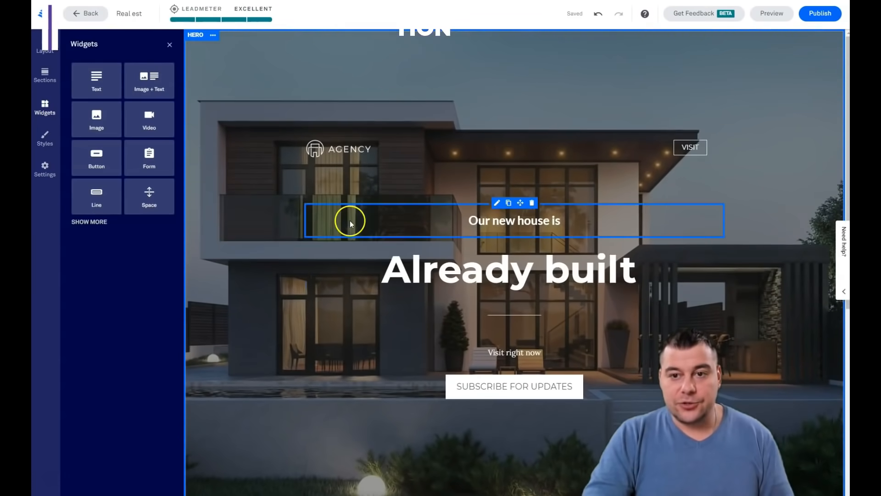
Glance at the hero section settings, then bring up Page Settings on the SEO tab
click(338, 198)
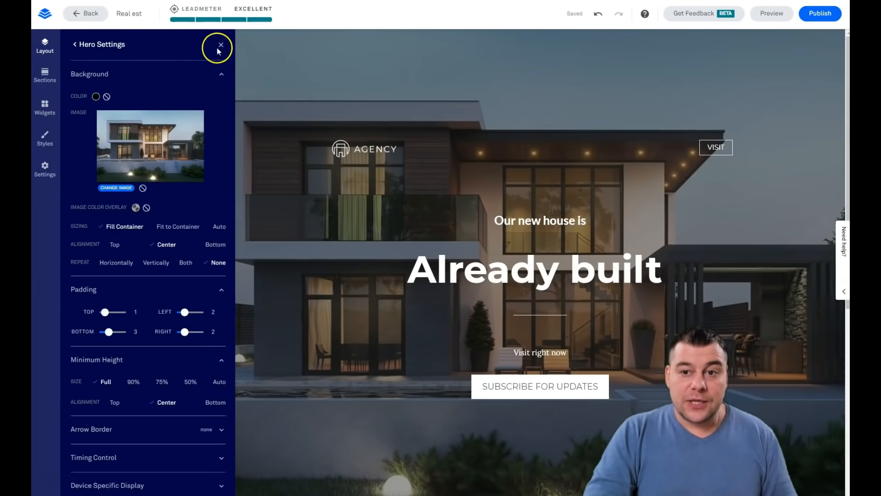
click(45, 138)
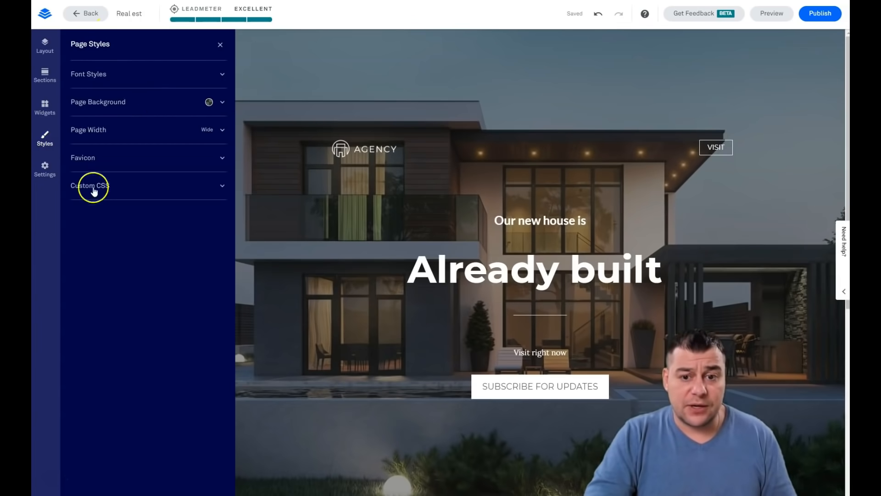
mouse_move(44, 173)
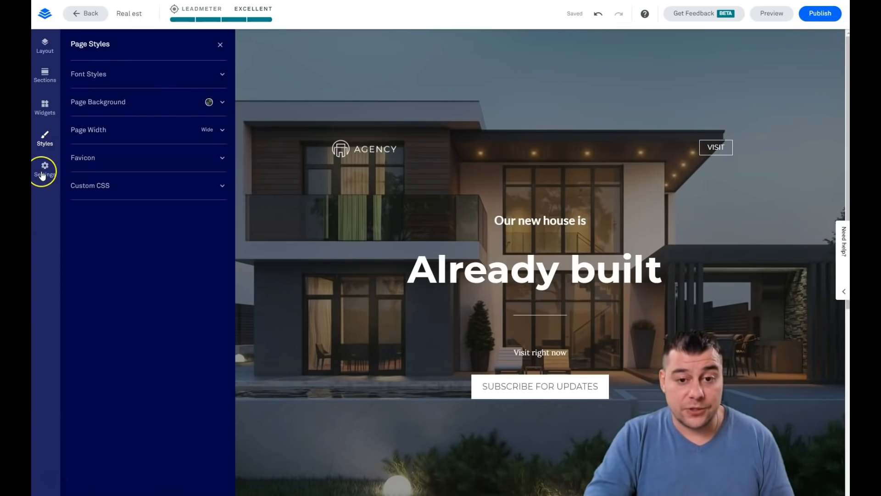
click(45, 169)
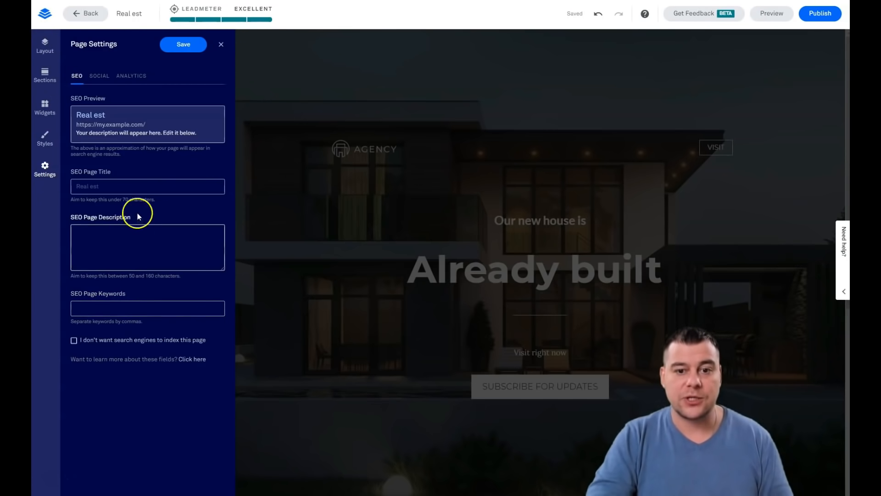
mouse_move(113, 86)
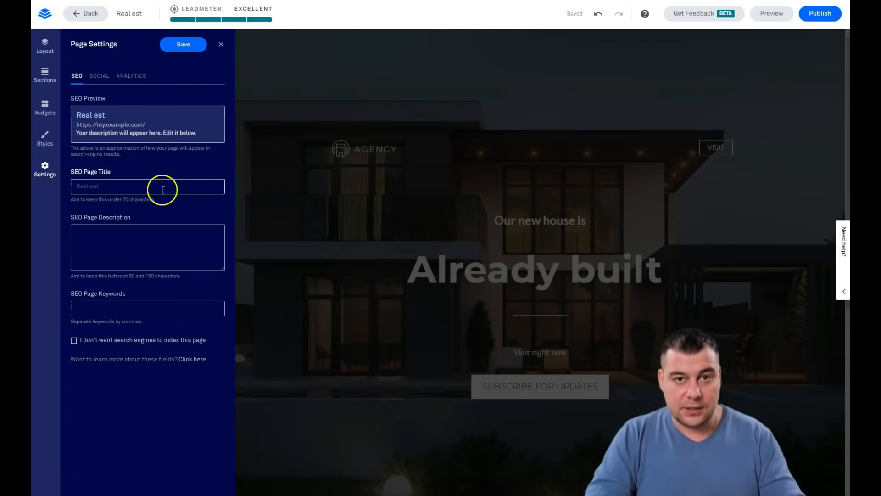
Browse the Social and Analytics tabs without changes, then close Page Settings
click(99, 76)
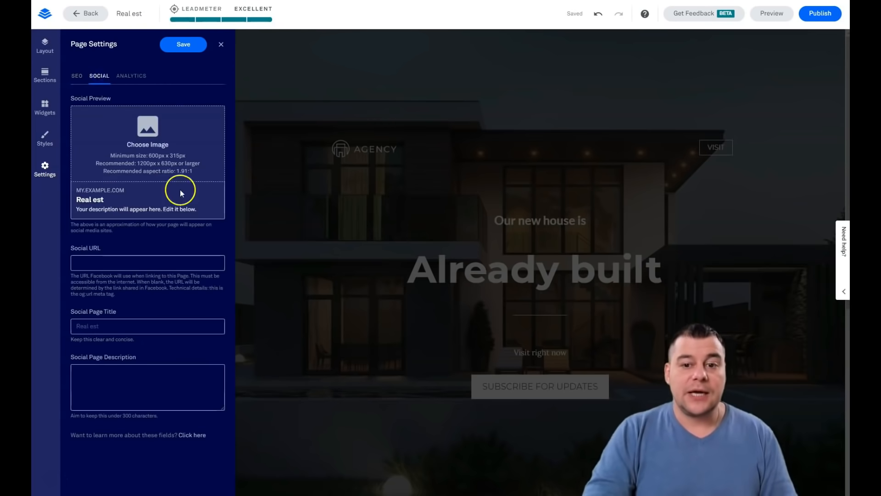
mouse_move(155, 192)
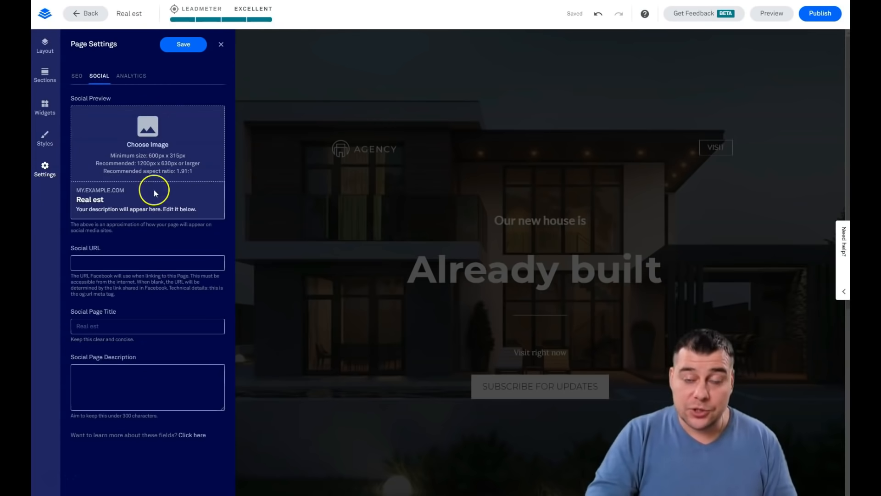
mouse_move(119, 145)
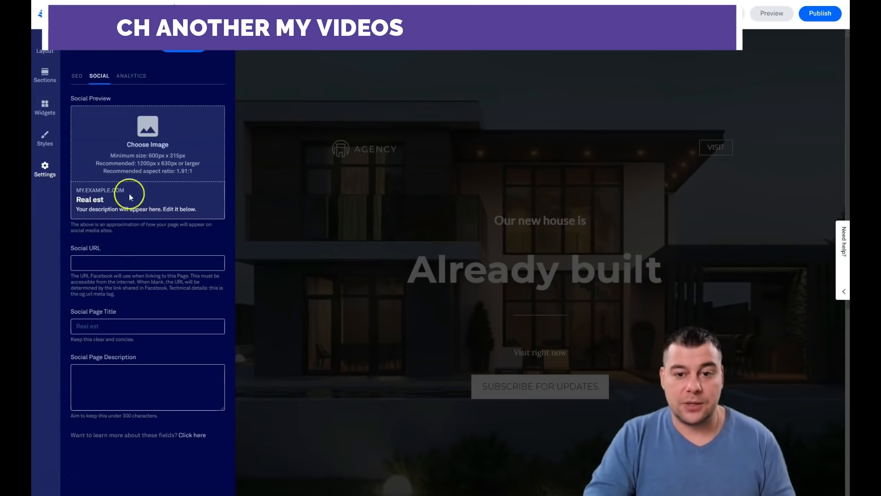
click(131, 76)
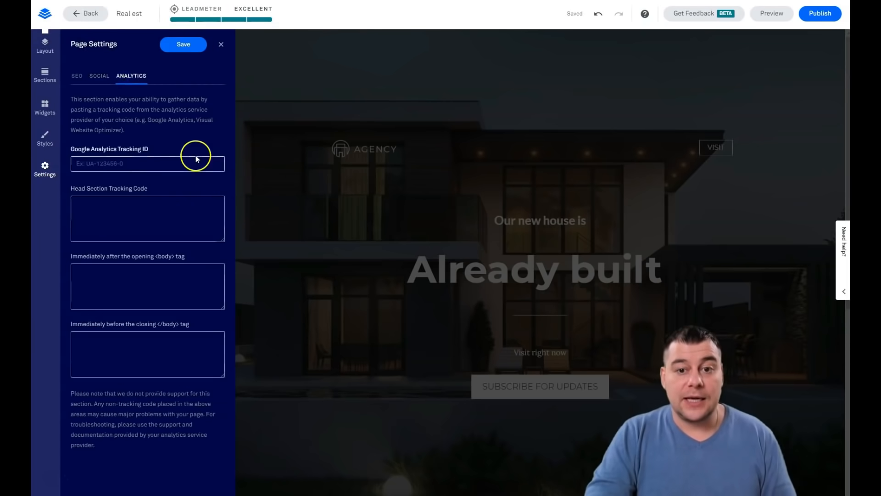
mouse_move(171, 137)
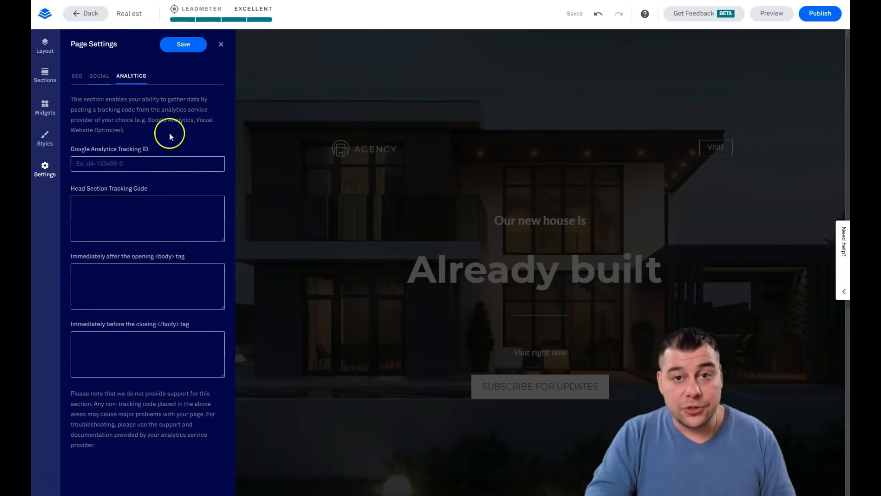
mouse_move(134, 104)
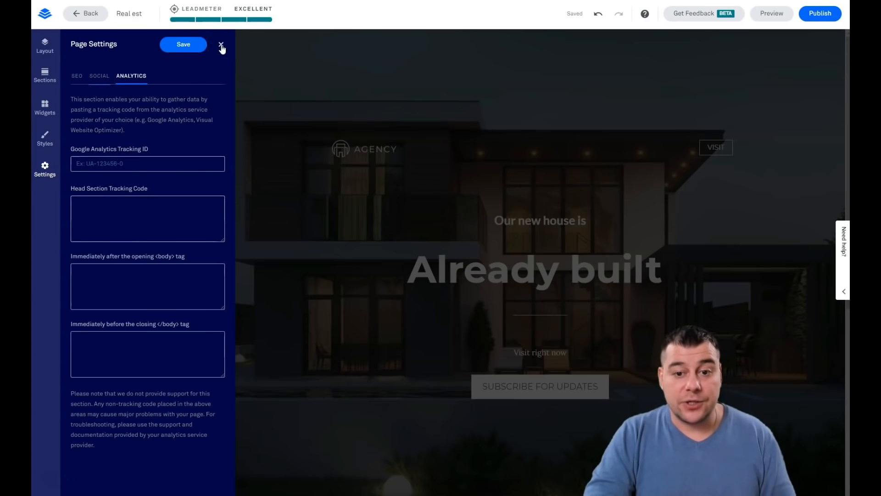
click(221, 45)
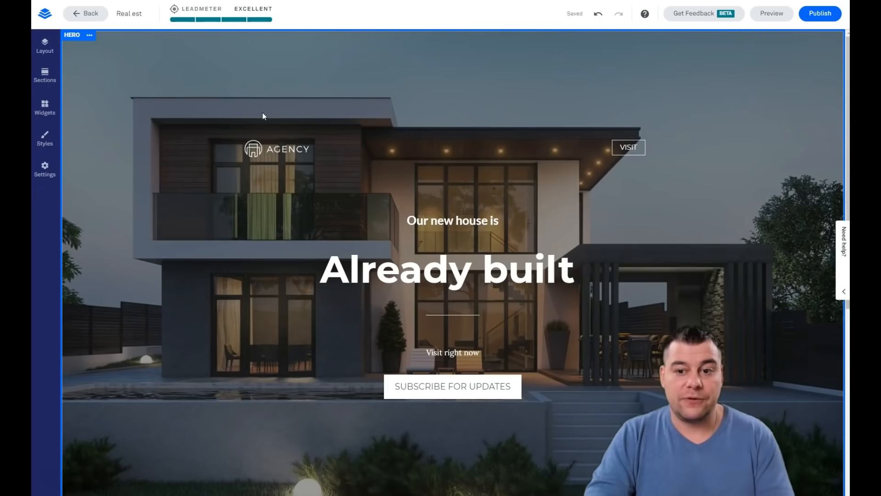
mouse_move(159, 85)
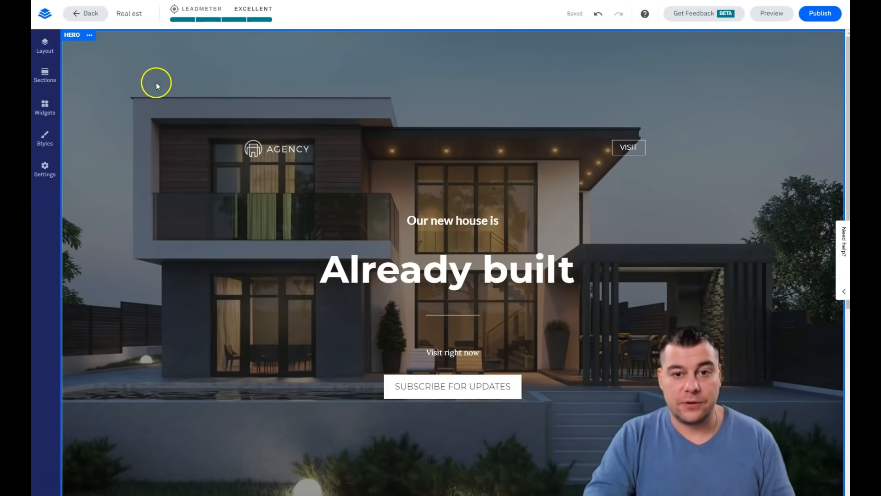
scroll(down, 3)
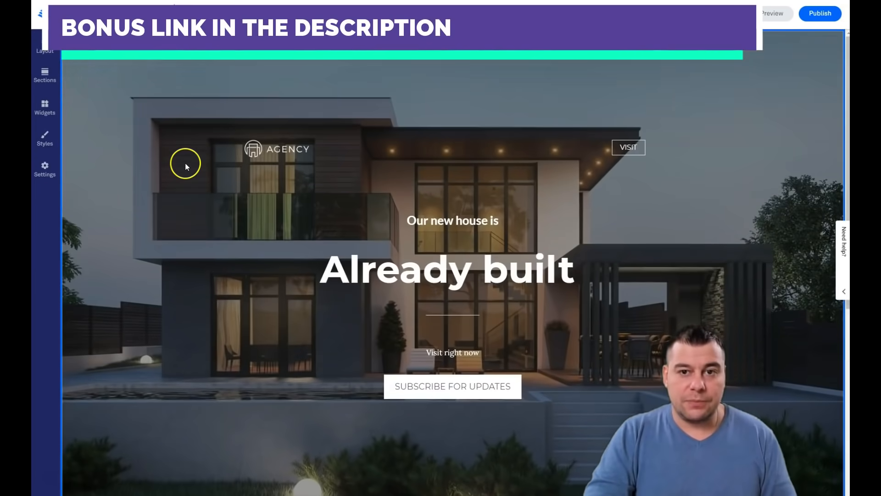
mouse_move(144, 191)
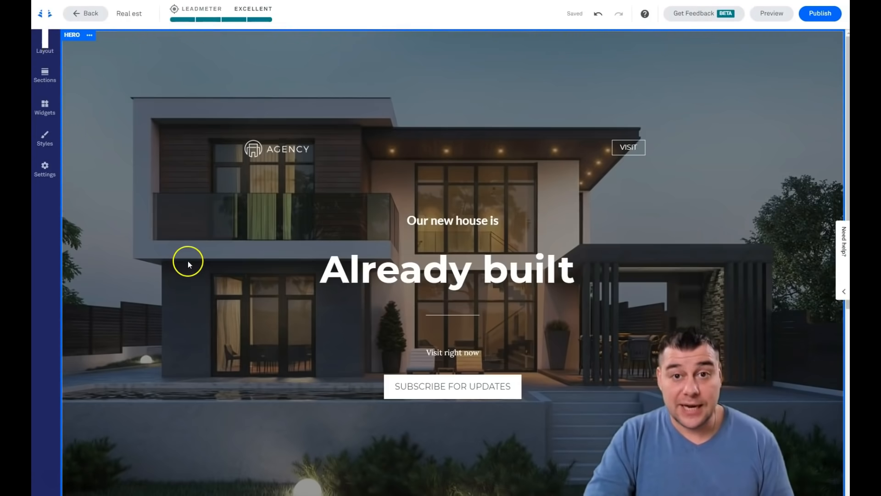
mouse_move(157, 285)
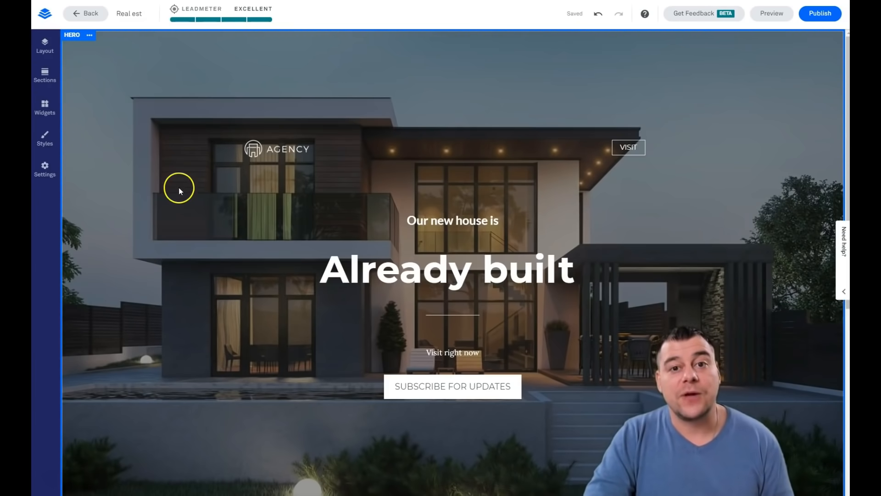
mouse_move(179, 195)
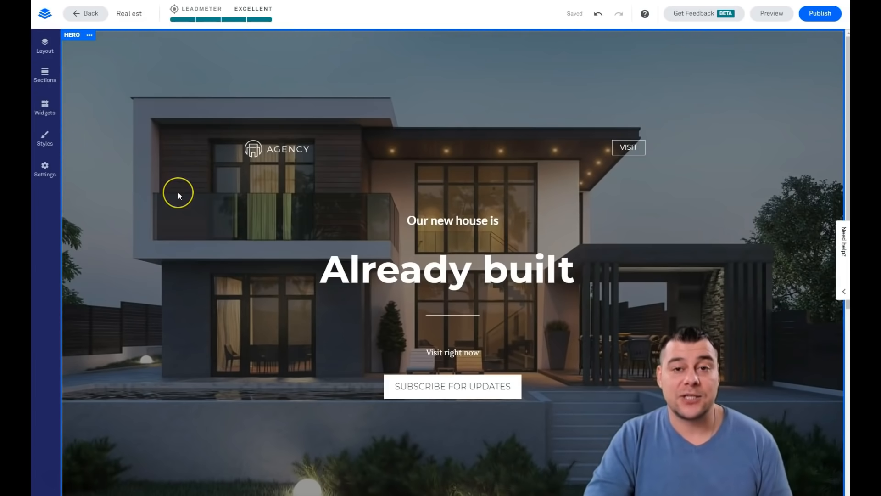